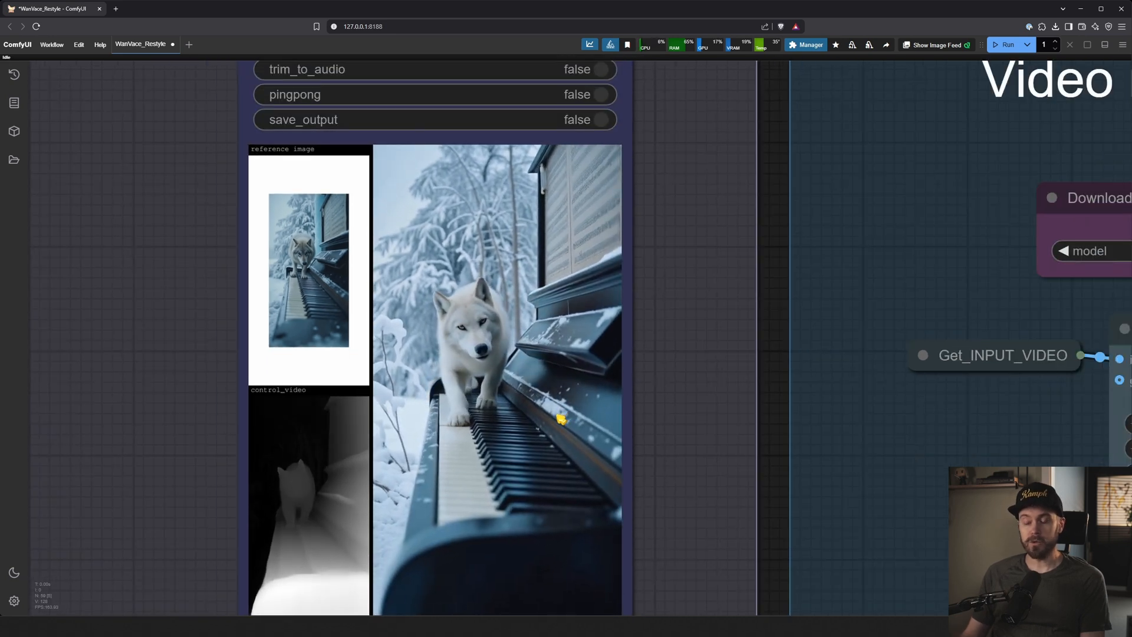
Step: Check the workflow for missing custom nodes in ComfyUI Manager and restart ComfyUI
scroll(down, 3)
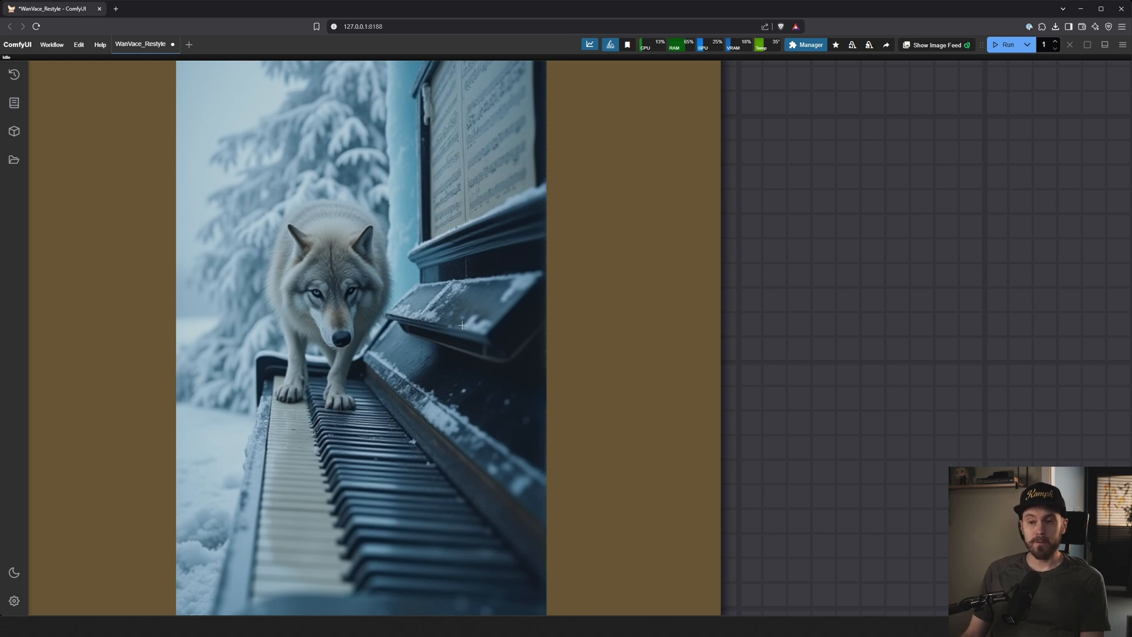
mouse_move(427, 366)
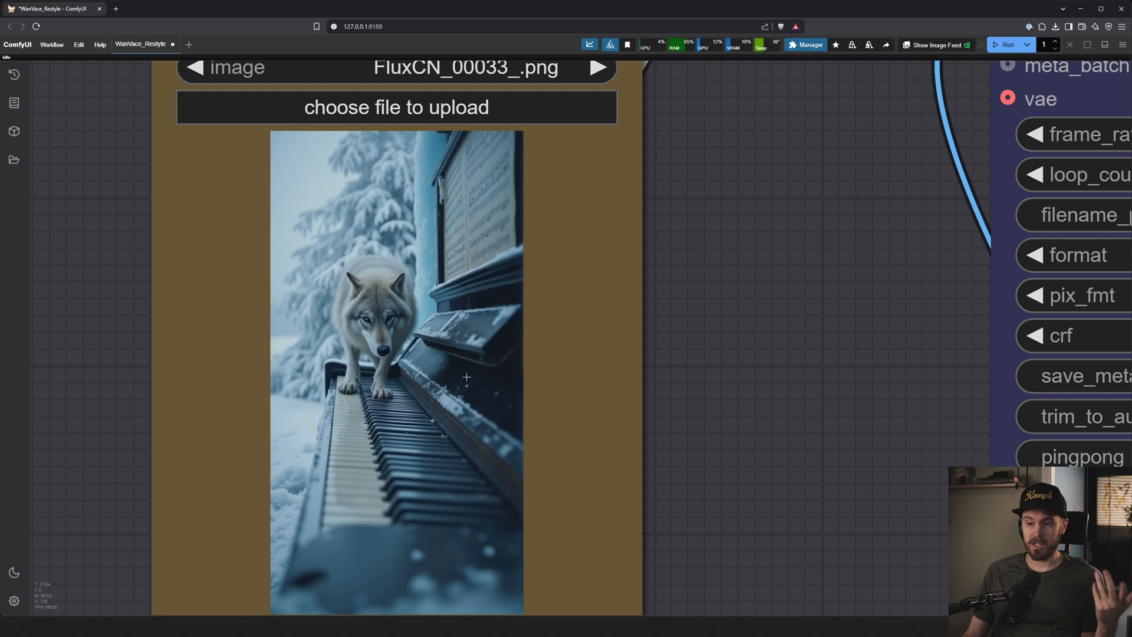
scroll(down, 3)
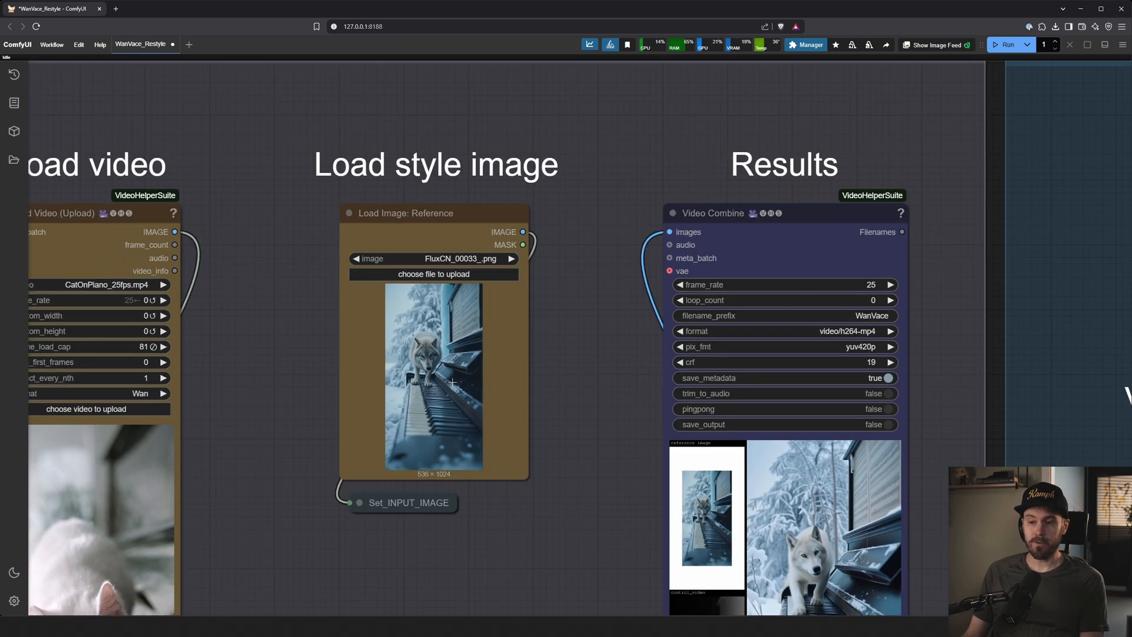
scroll(down, 3)
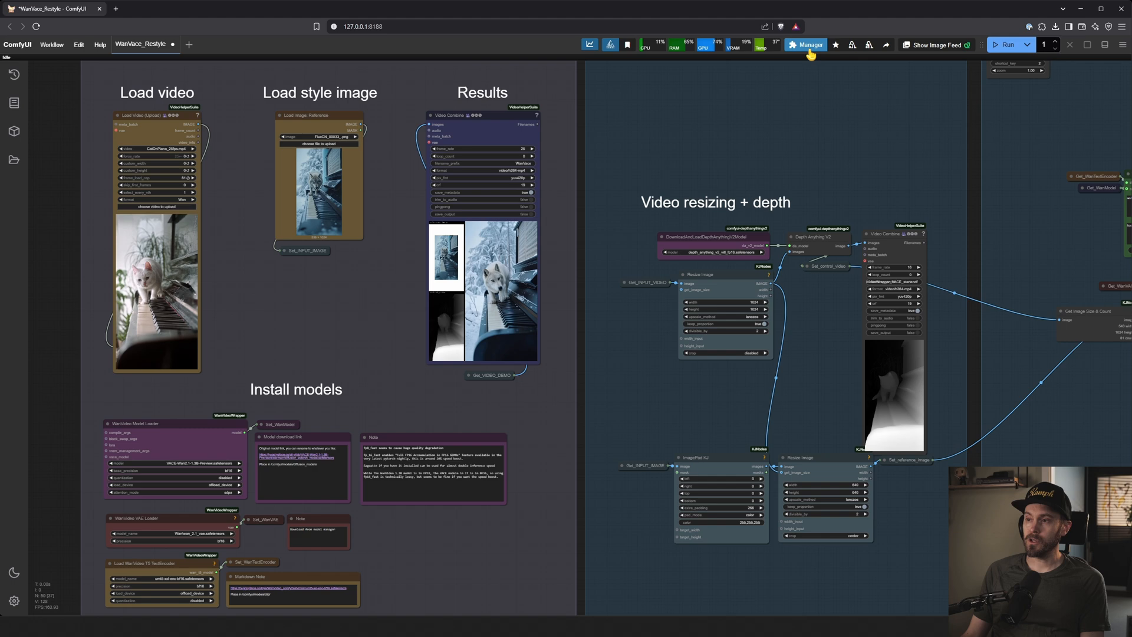
click(808, 43)
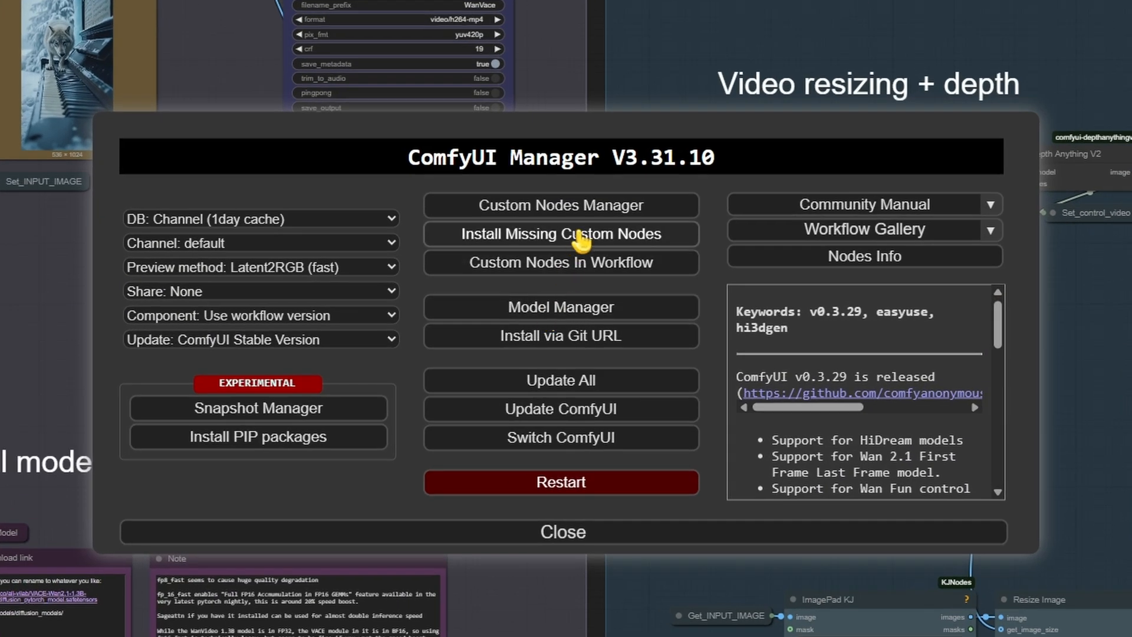
click(559, 233)
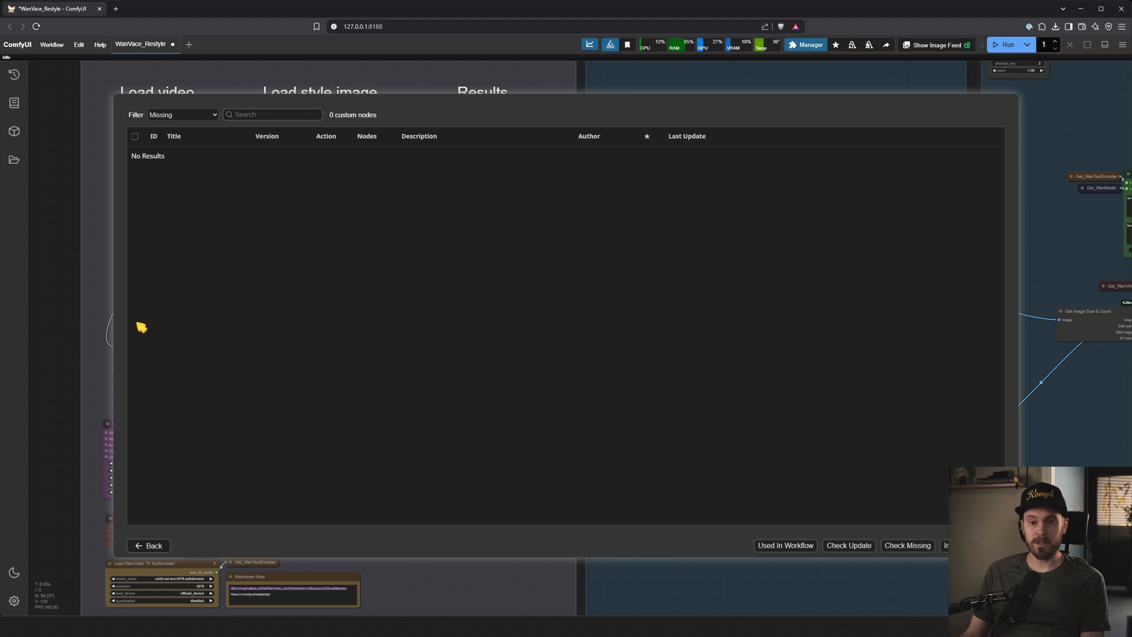
mouse_move(192, 545)
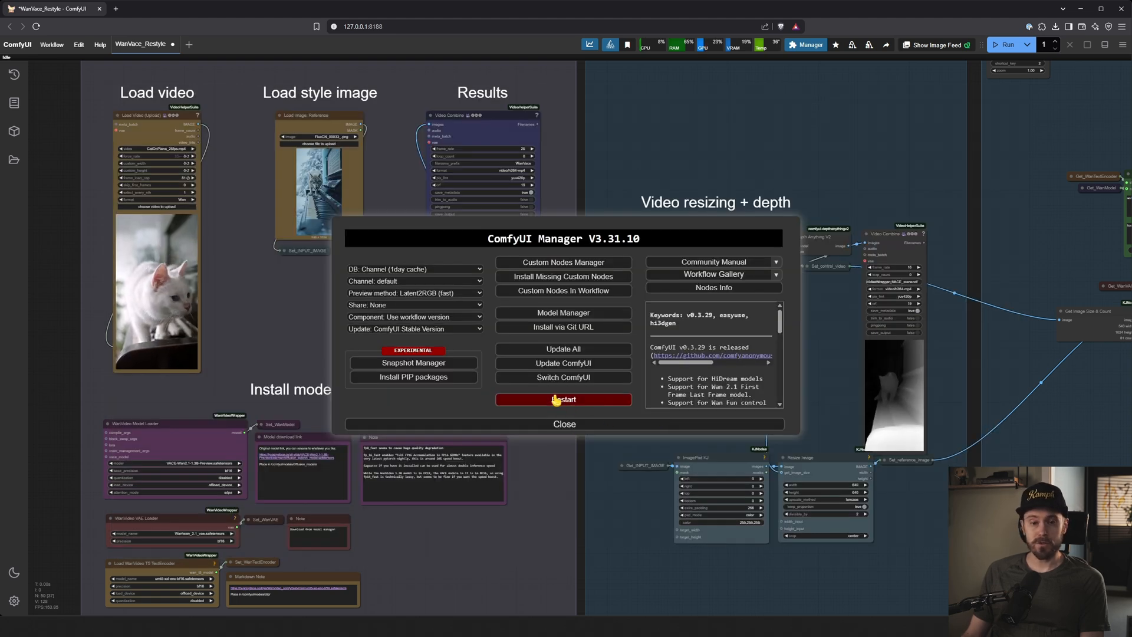
click(564, 423)
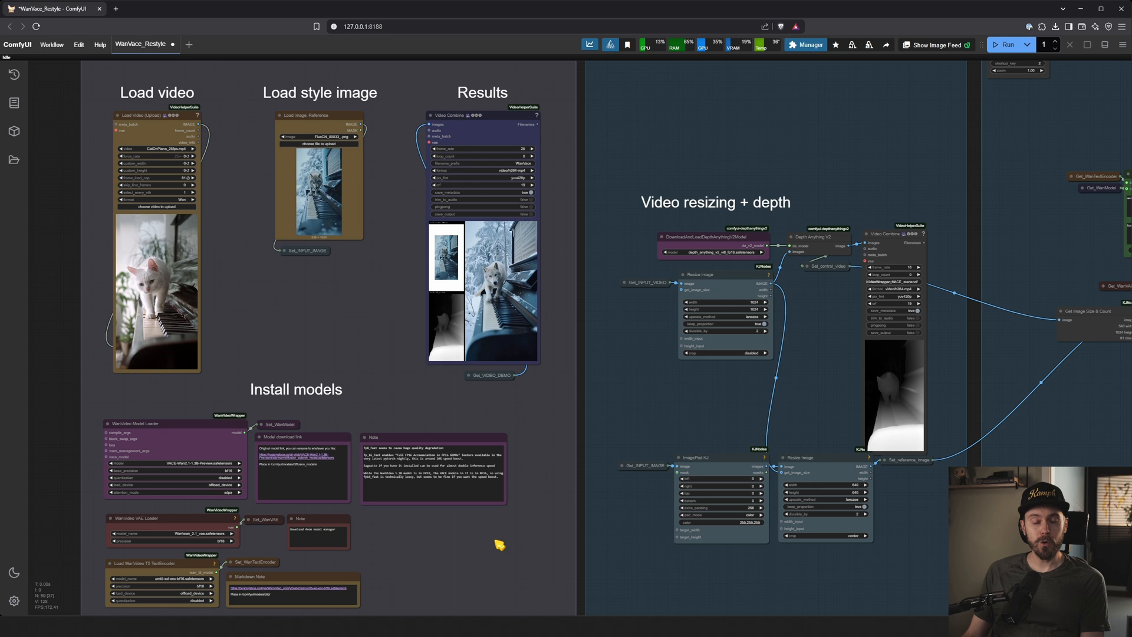
scroll(down, 3)
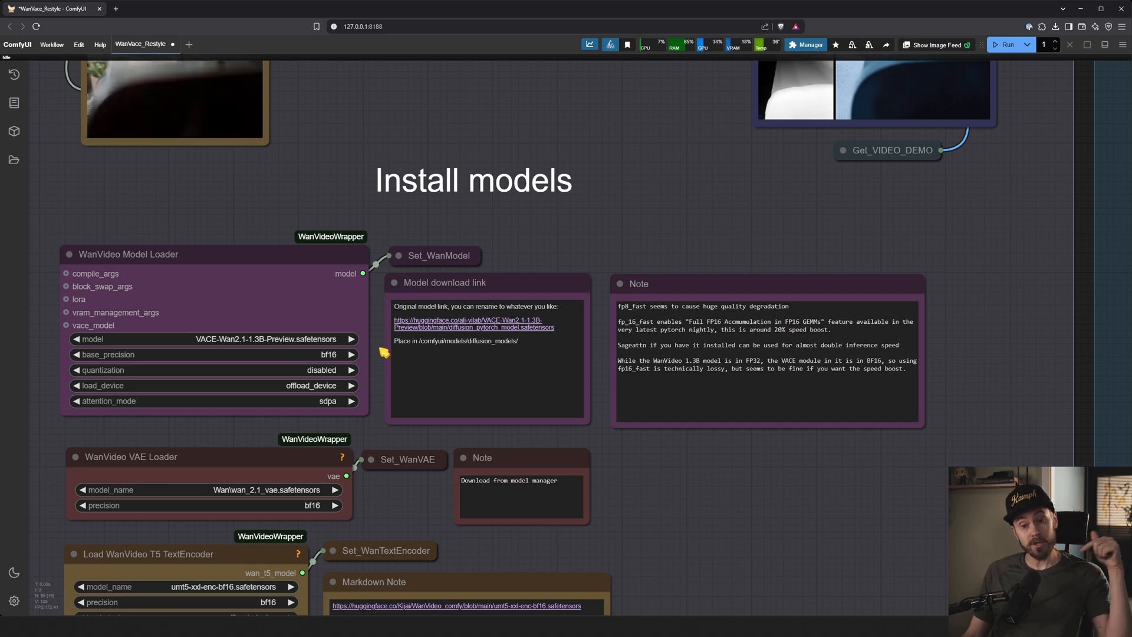
mouse_move(385, 369)
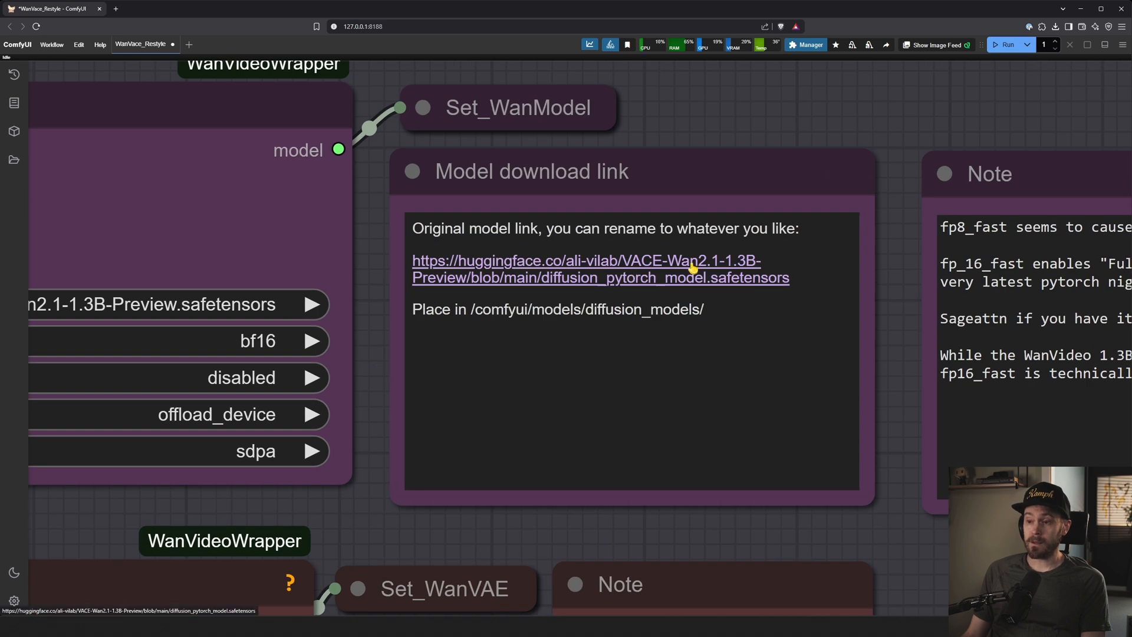
mouse_move(732, 276)
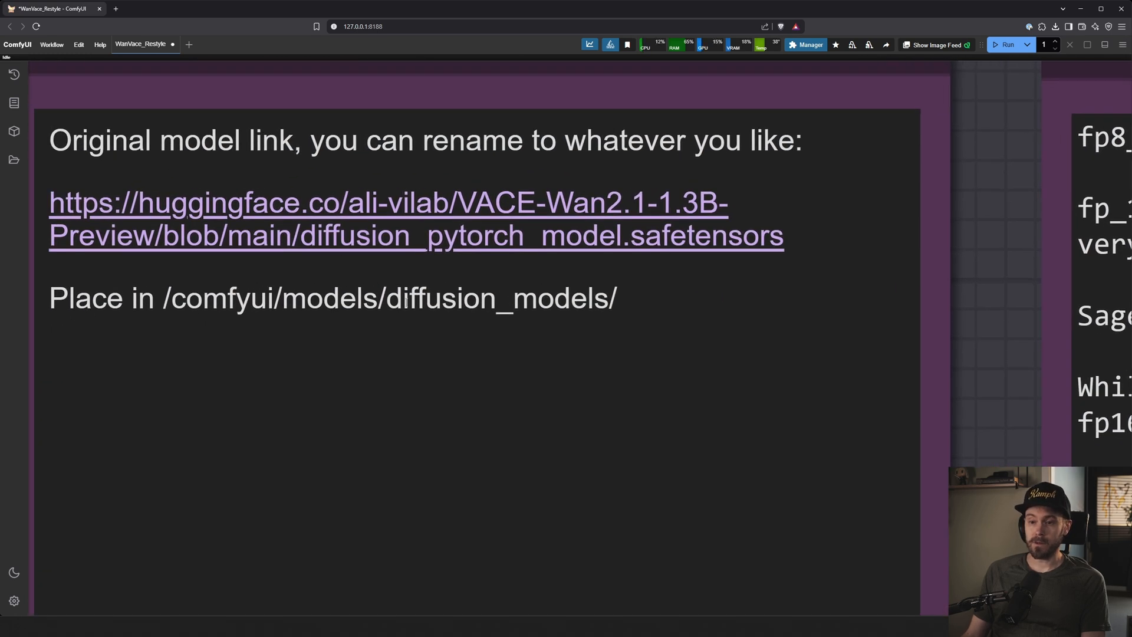
mouse_move(827, 352)
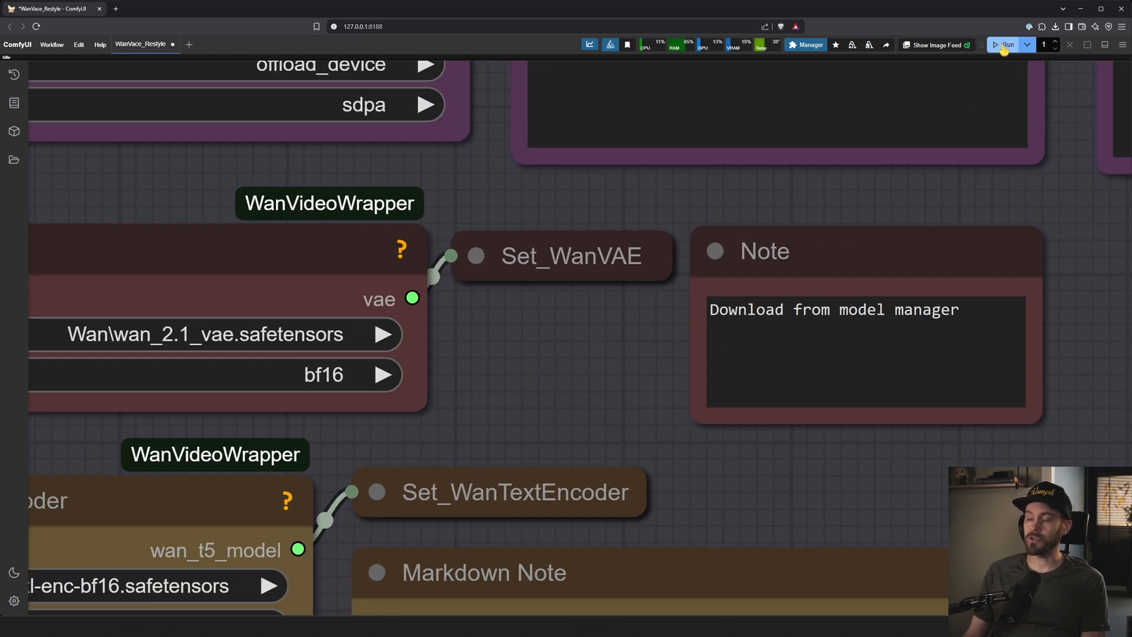
Step: Browse the Manager's downloadable model list and search it for 'wan vae'
click(809, 44)
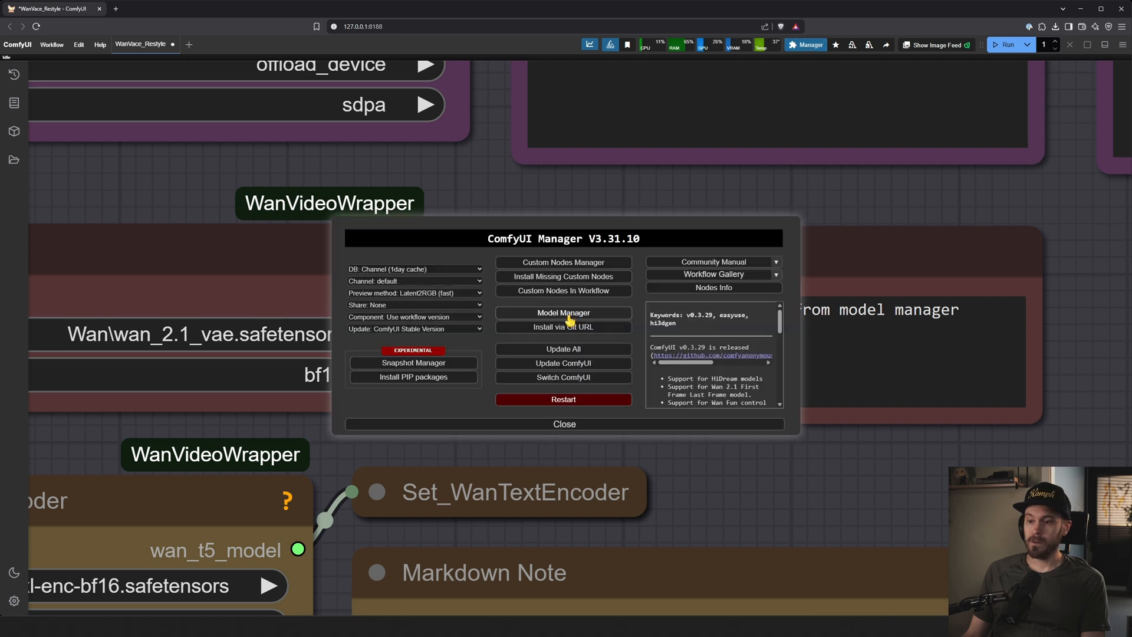
click(564, 312)
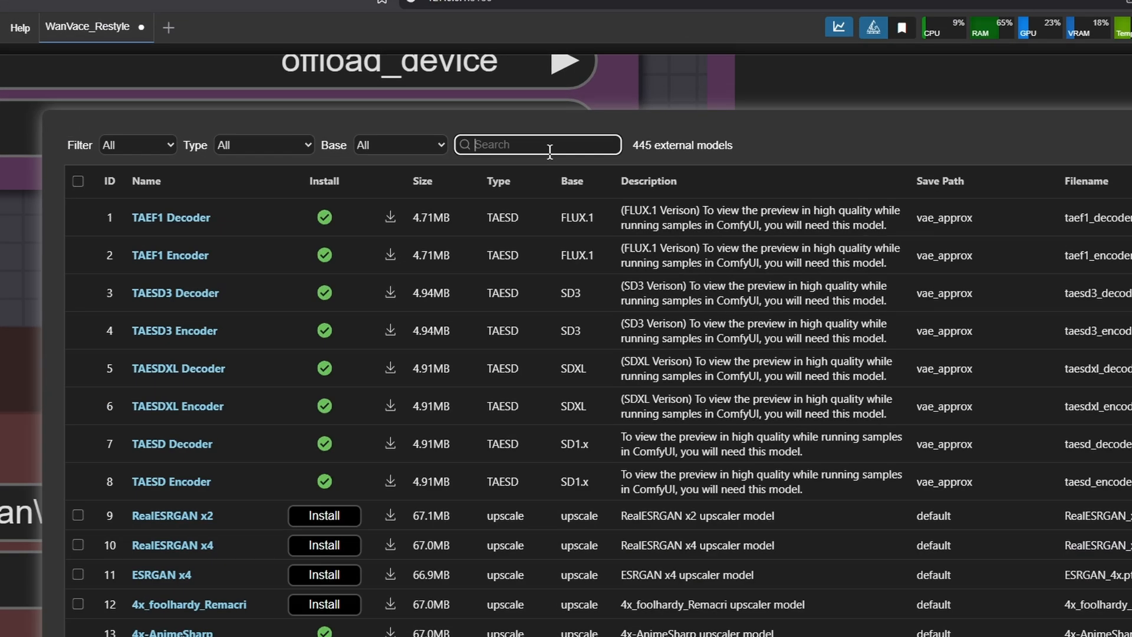
text(wan vae)
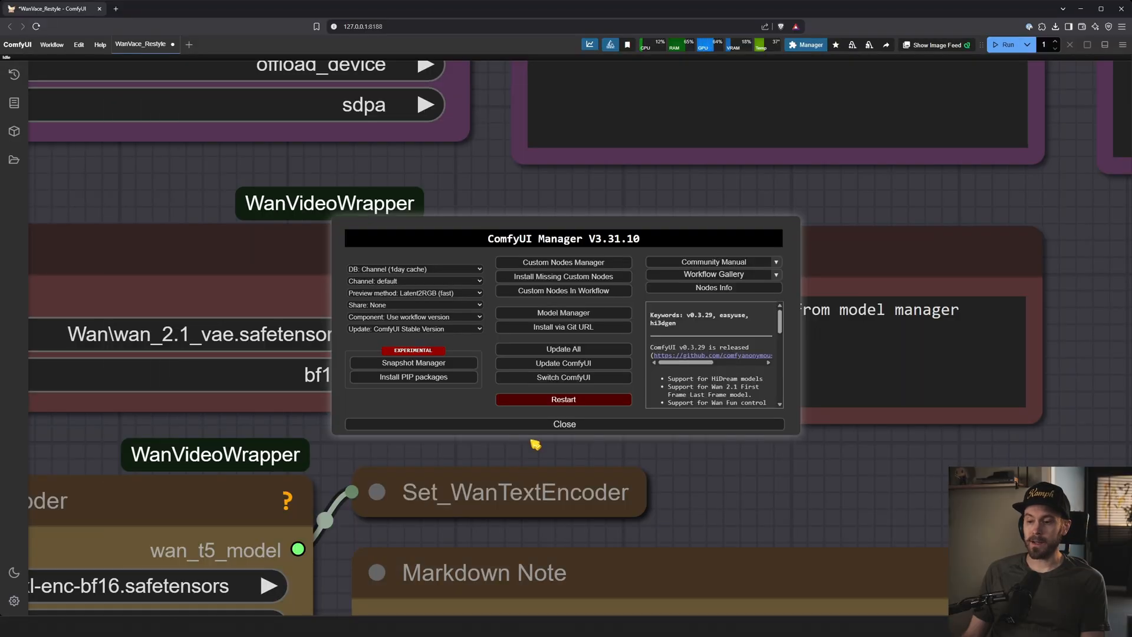
Step: Close the Manager to return to the VAE and T5 text encoder loader nodes
click(564, 423)
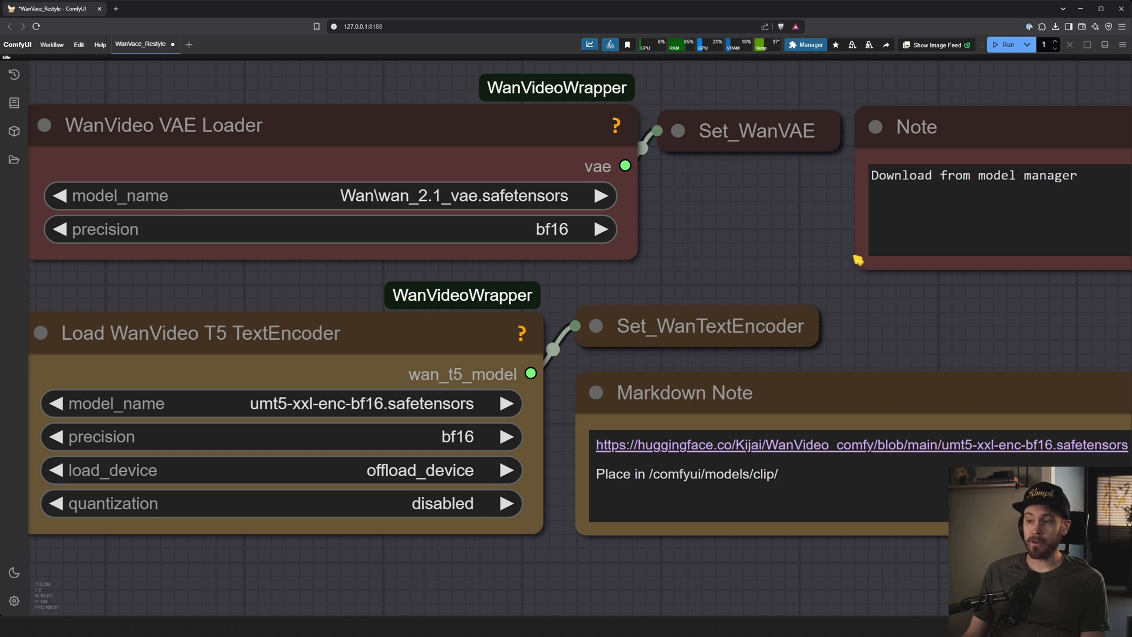
mouse_move(769, 263)
text(8)
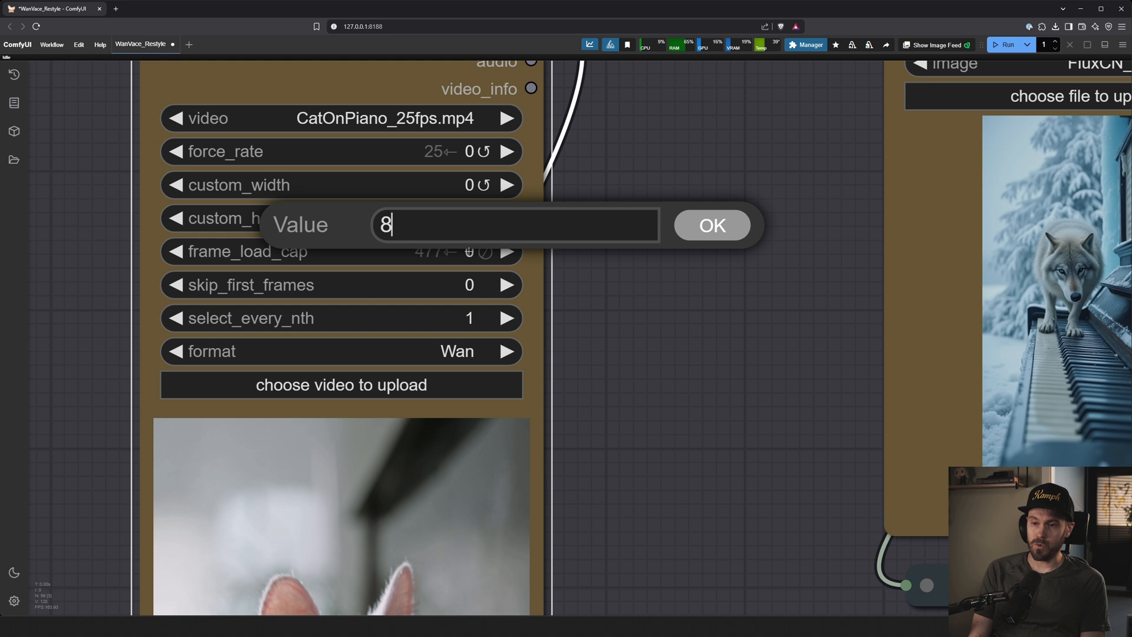
Step: Cap the cat video loader at 81 frames after working out 16 × 5 = 80 in Calculator
click(709, 224)
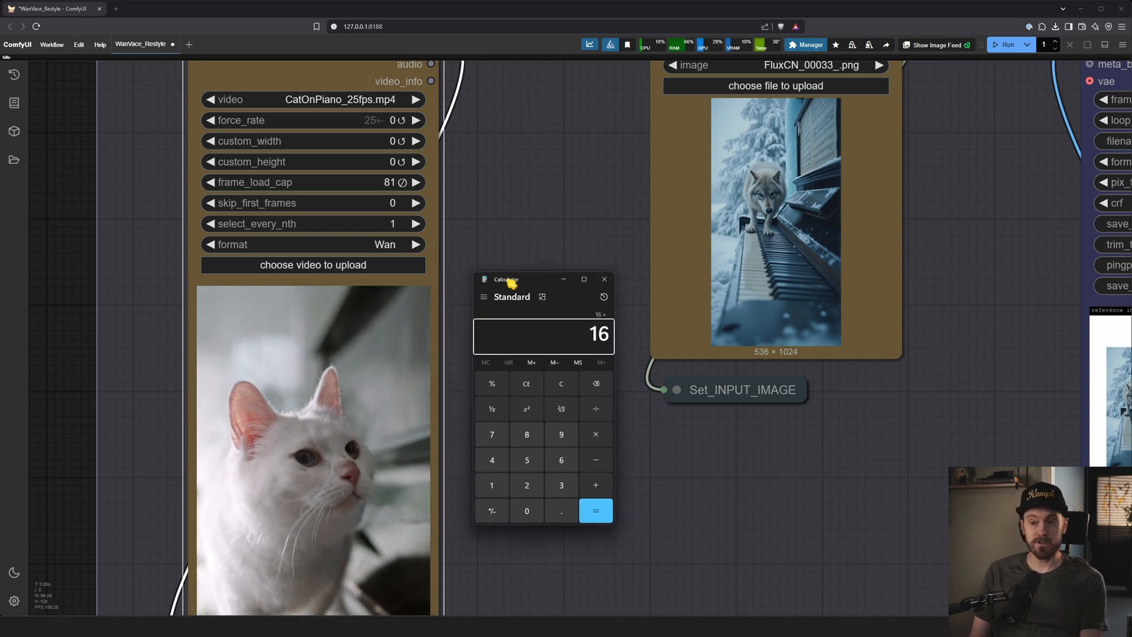
click(596, 510)
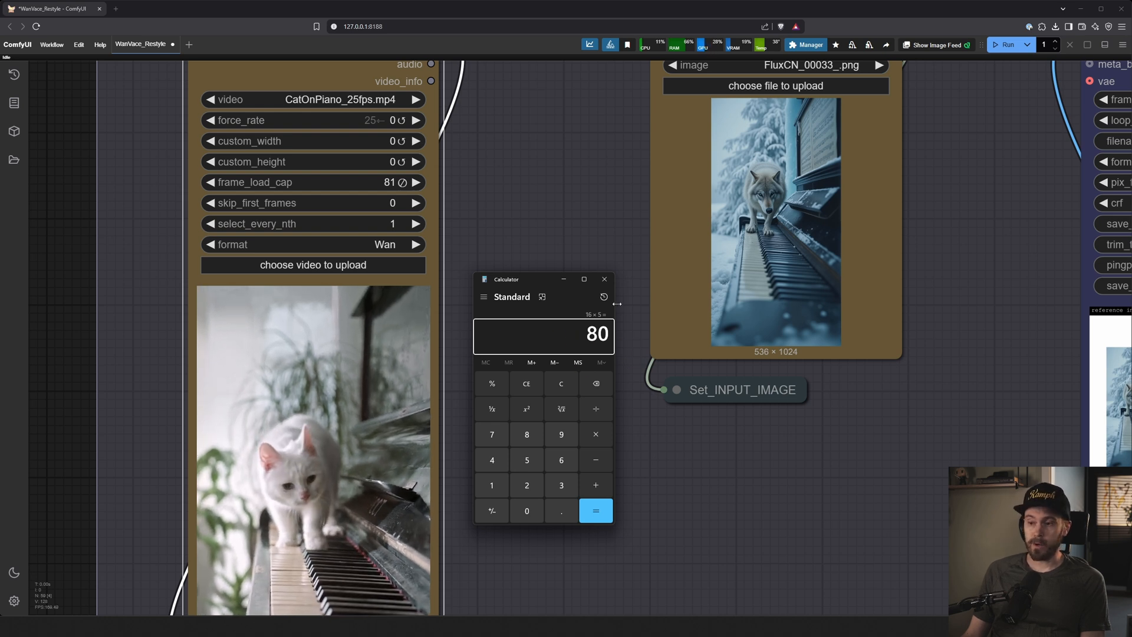
mouse_move(603, 279)
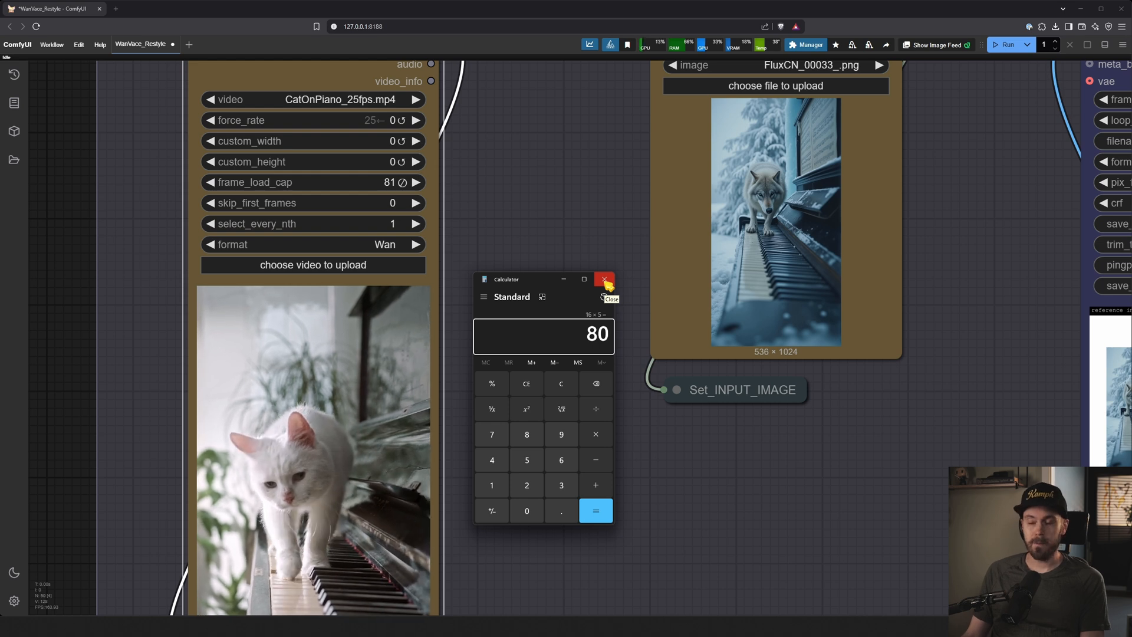
click(604, 279)
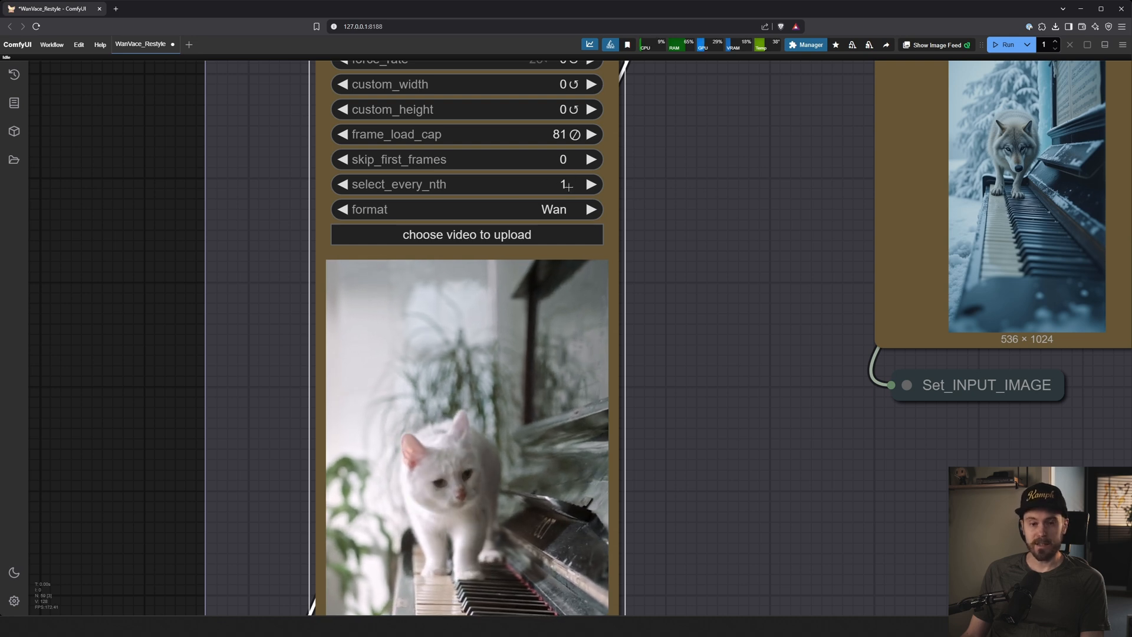
Step: Raise select_every_nth on the cat video loader from 1 to 2
click(590, 184)
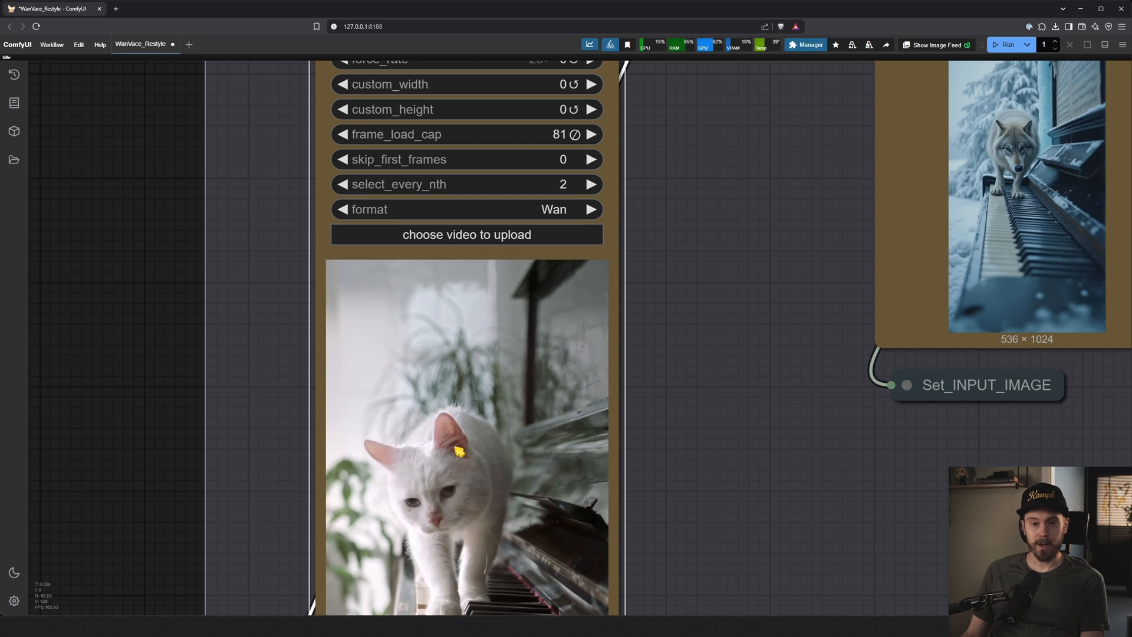
click(590, 184)
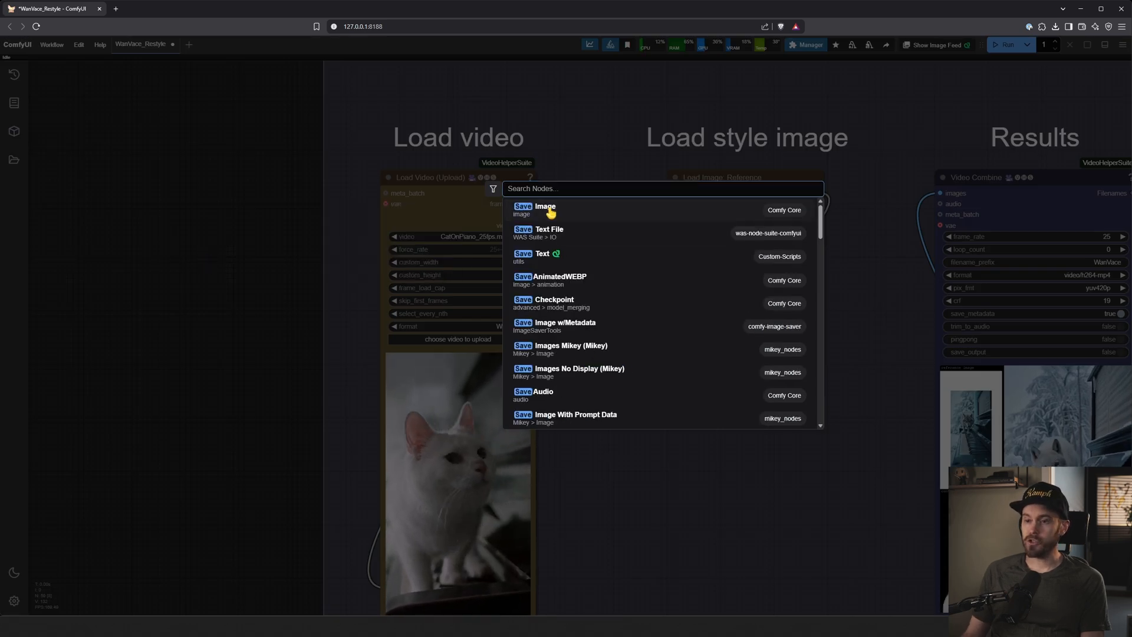
Step: Add a Save Image node left of the video loader and feed it the loaded frames
click(544, 210)
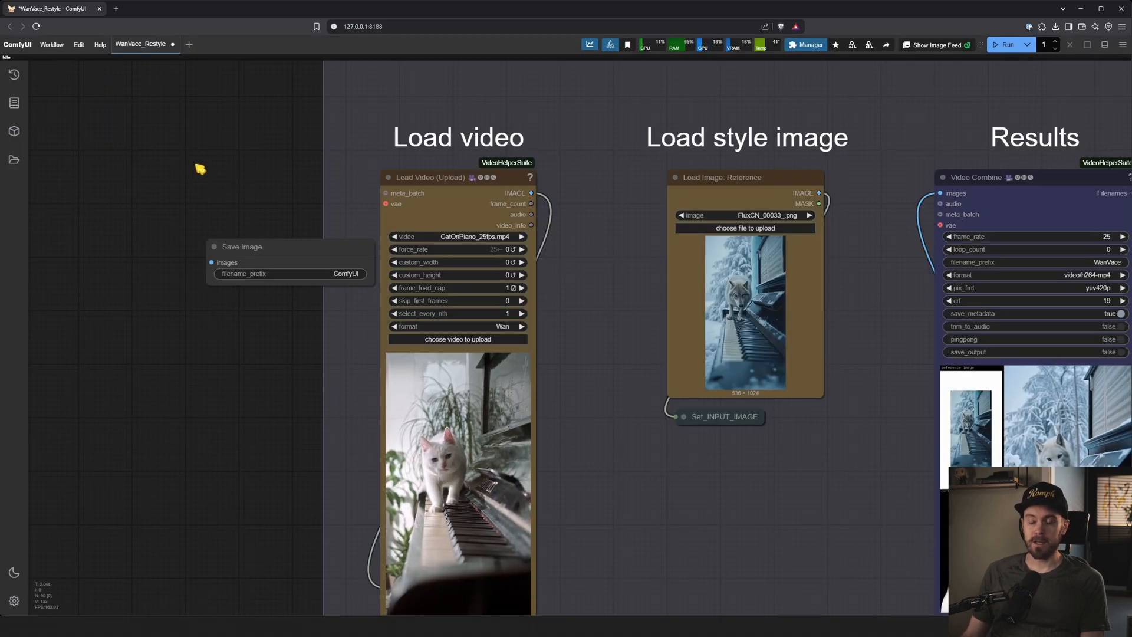
drag(242, 246, 601, 259)
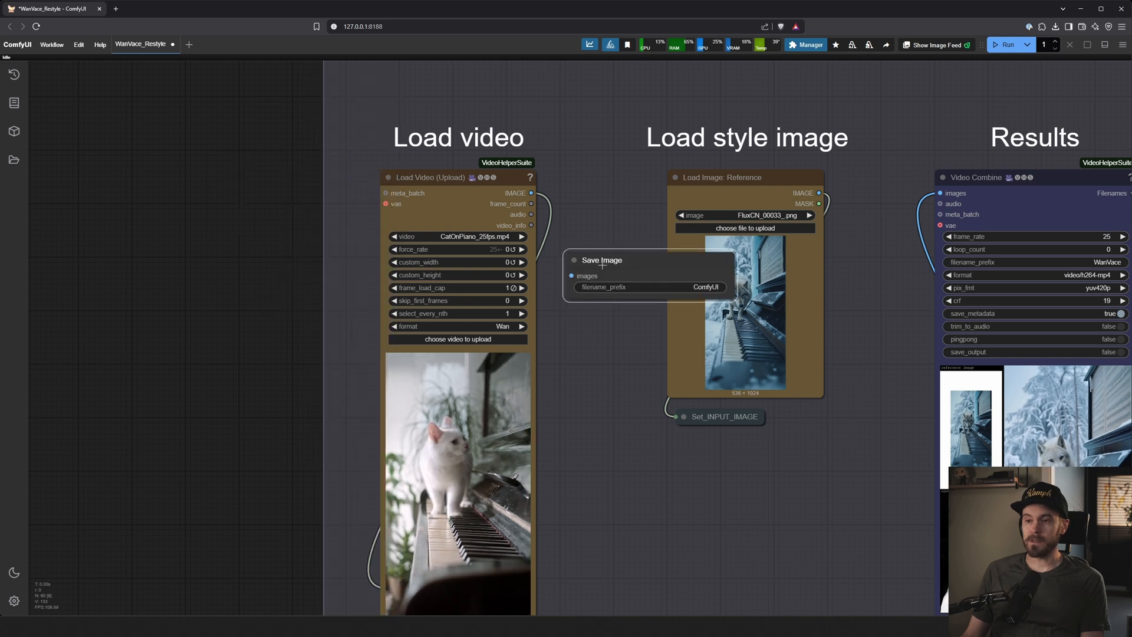
drag(603, 259, 112, 226)
text(MyFirstFrame)
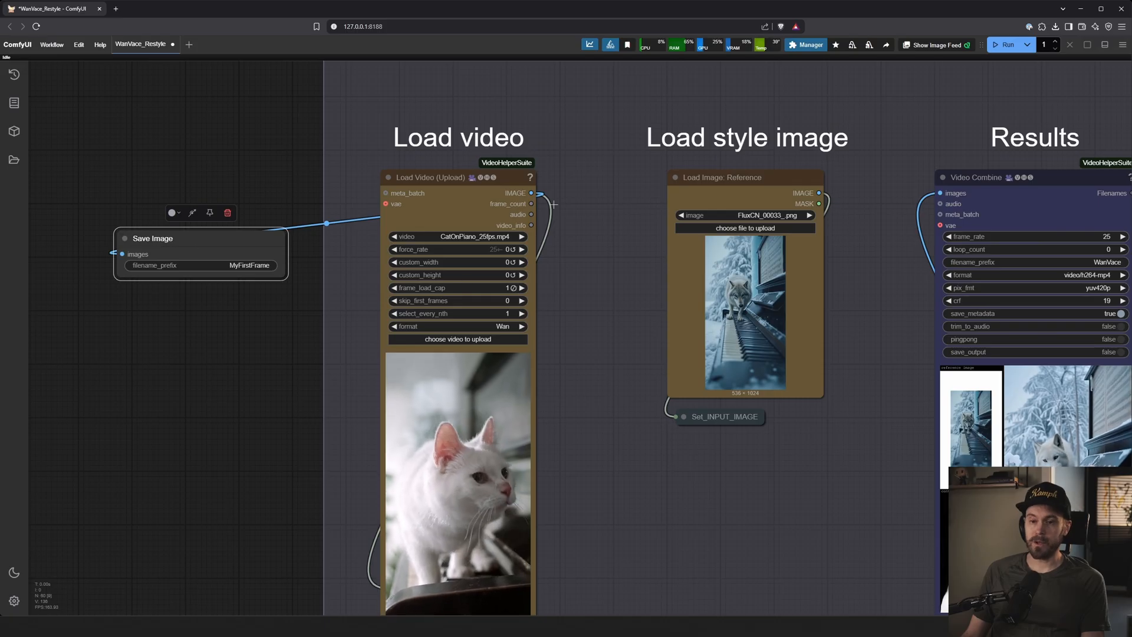
click(1006, 44)
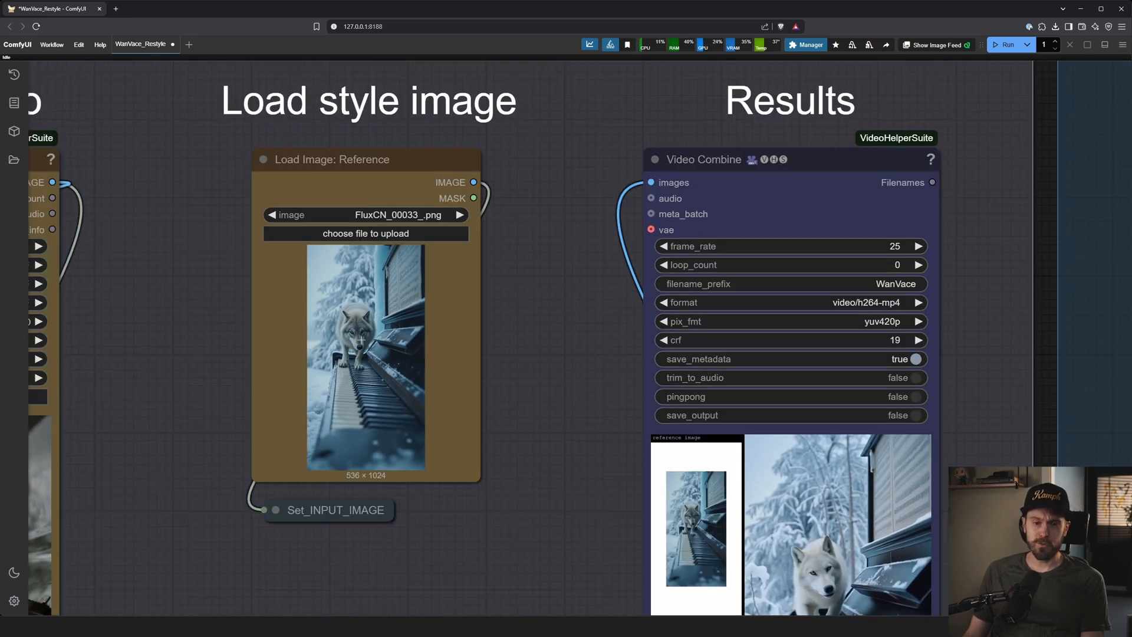
scroll(down, 3)
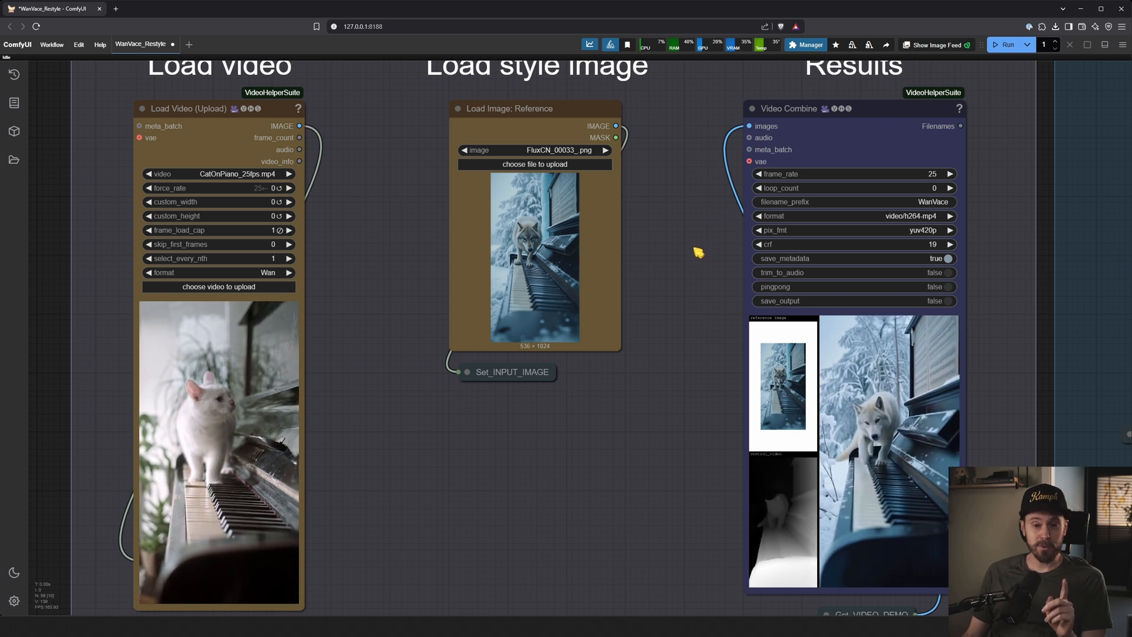
drag(697, 251, 521, 210)
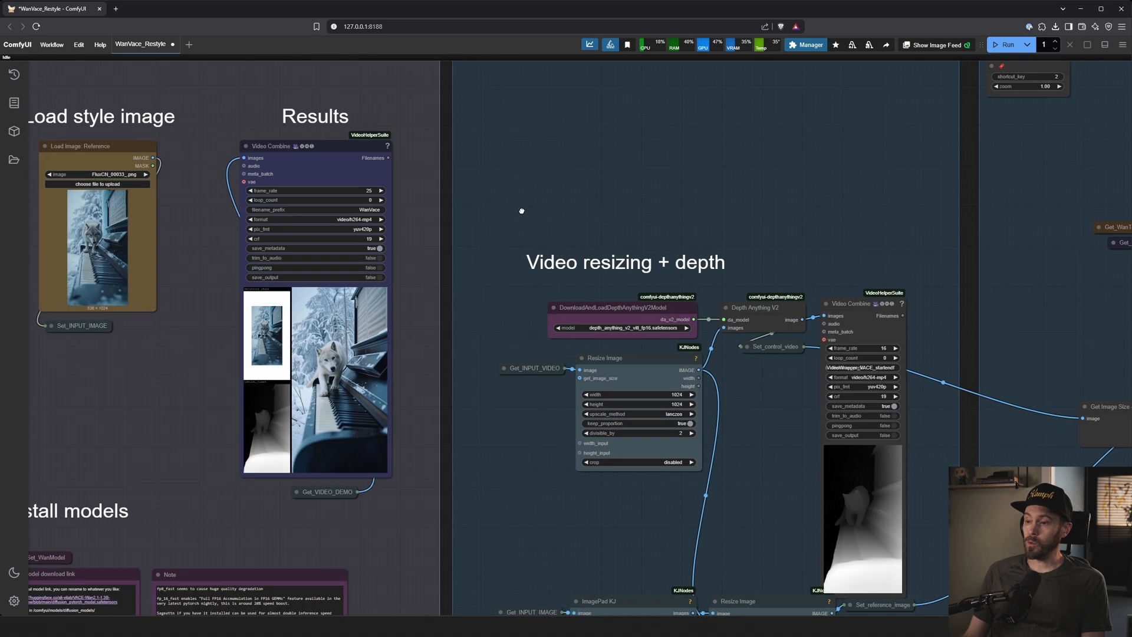
drag(521, 210, 717, 240)
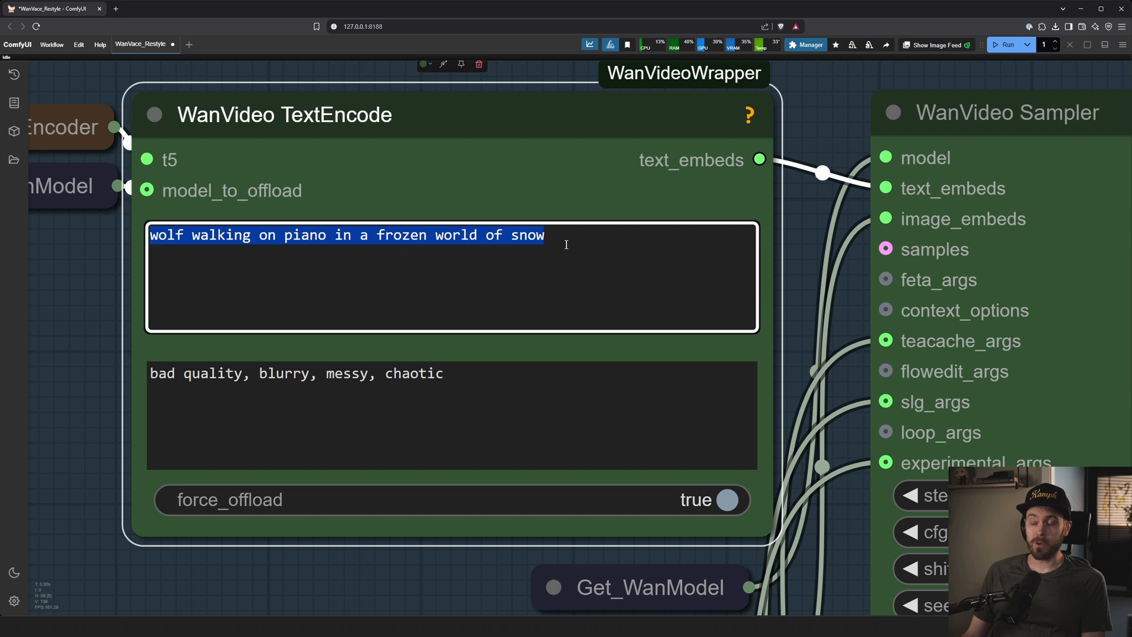
click(545, 235)
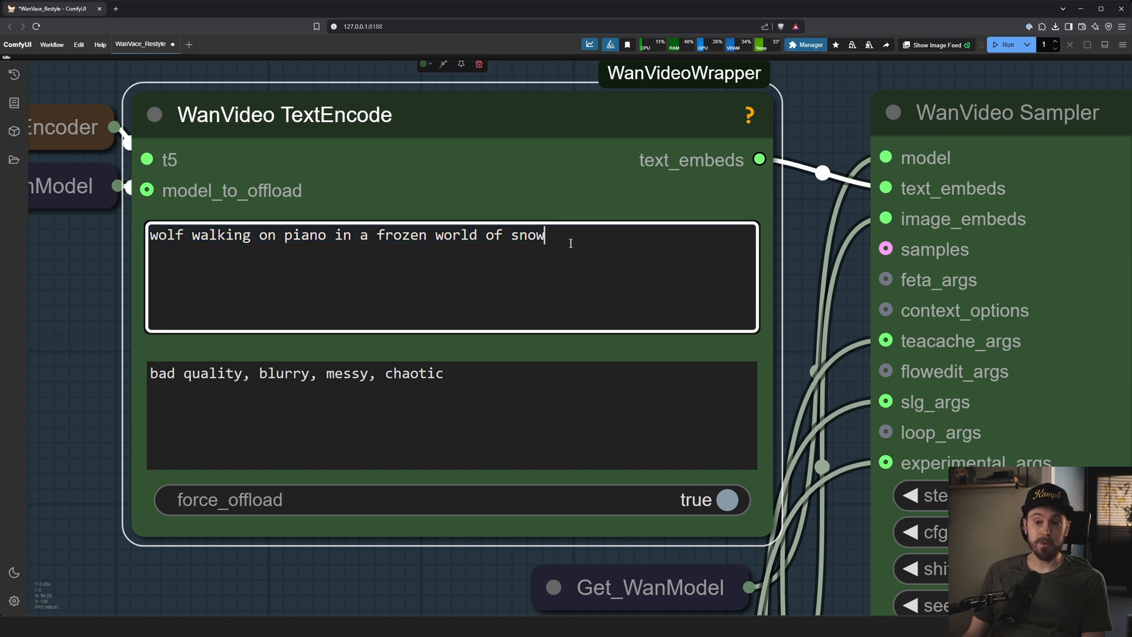
scroll(down, 3)
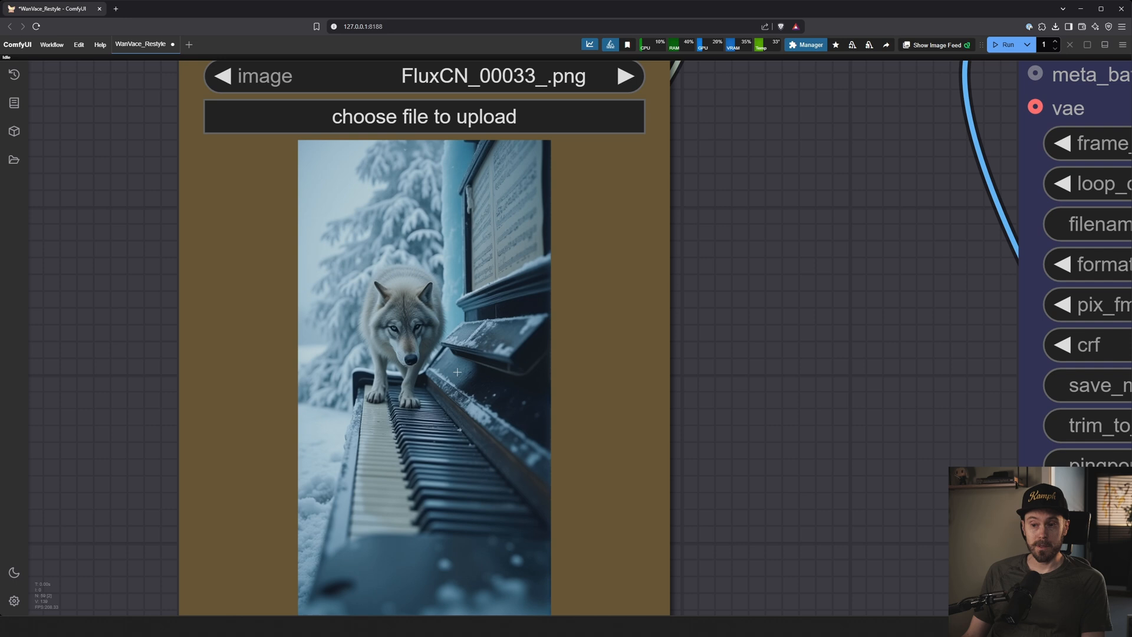
mouse_move(432, 323)
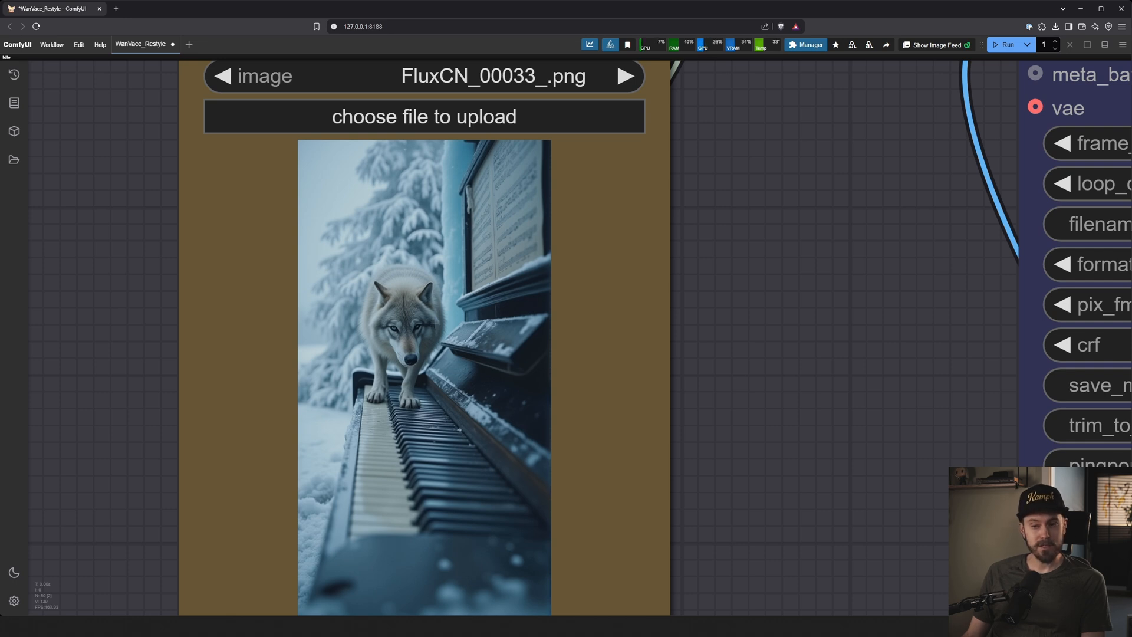
mouse_move(452, 349)
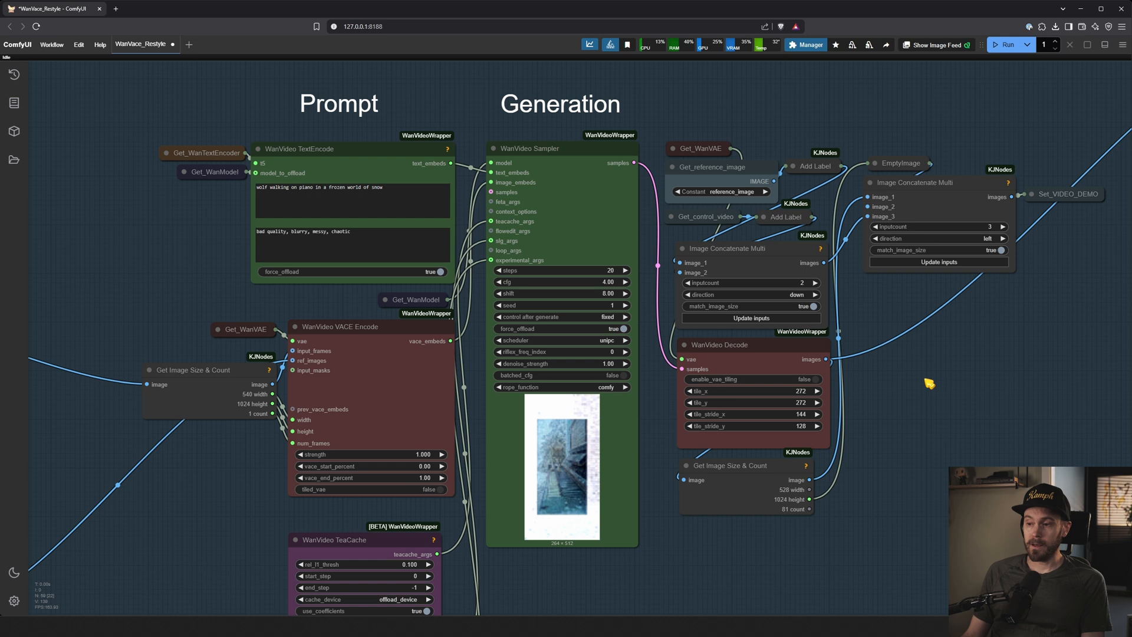
mouse_move(1005, 44)
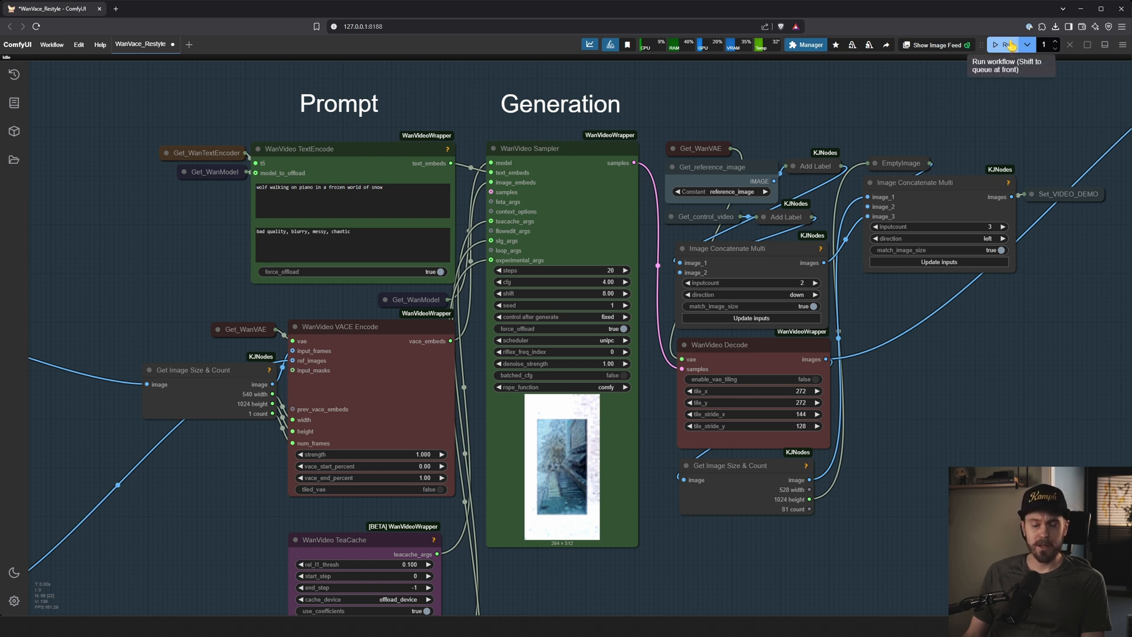
mouse_move(953, 363)
text(cat)
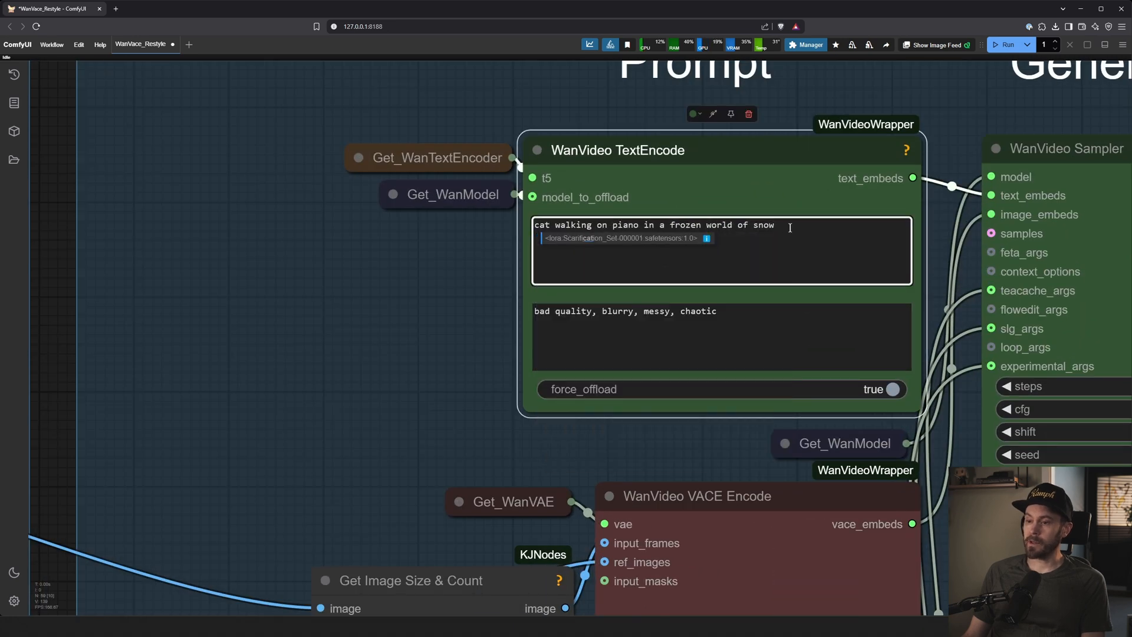
scroll(down, 3)
text(wolf)
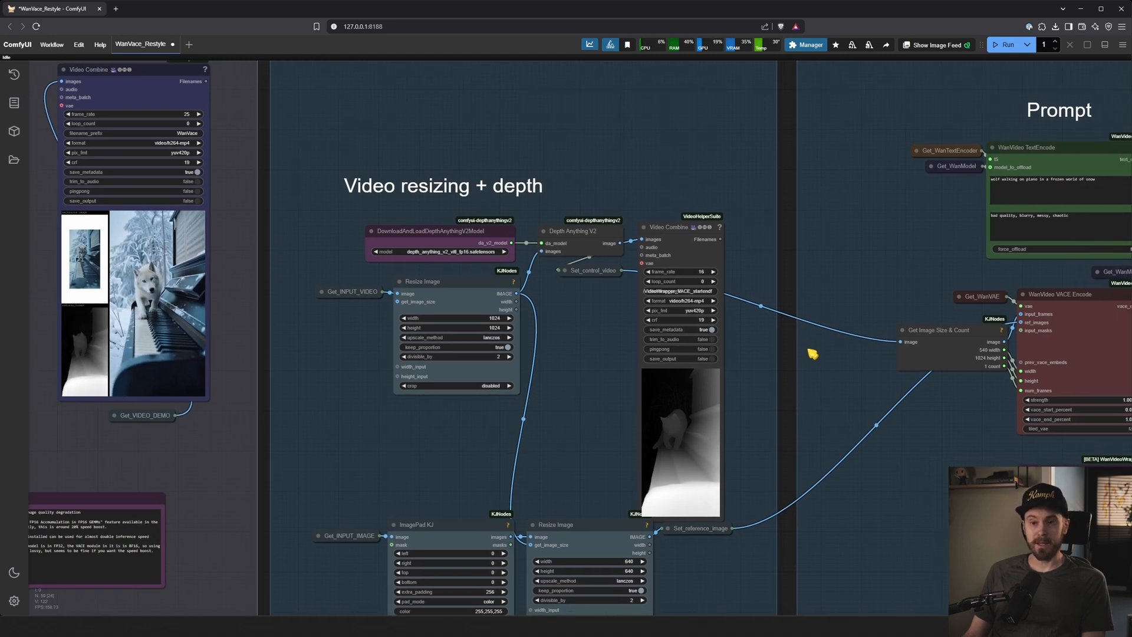
mouse_move(337, 349)
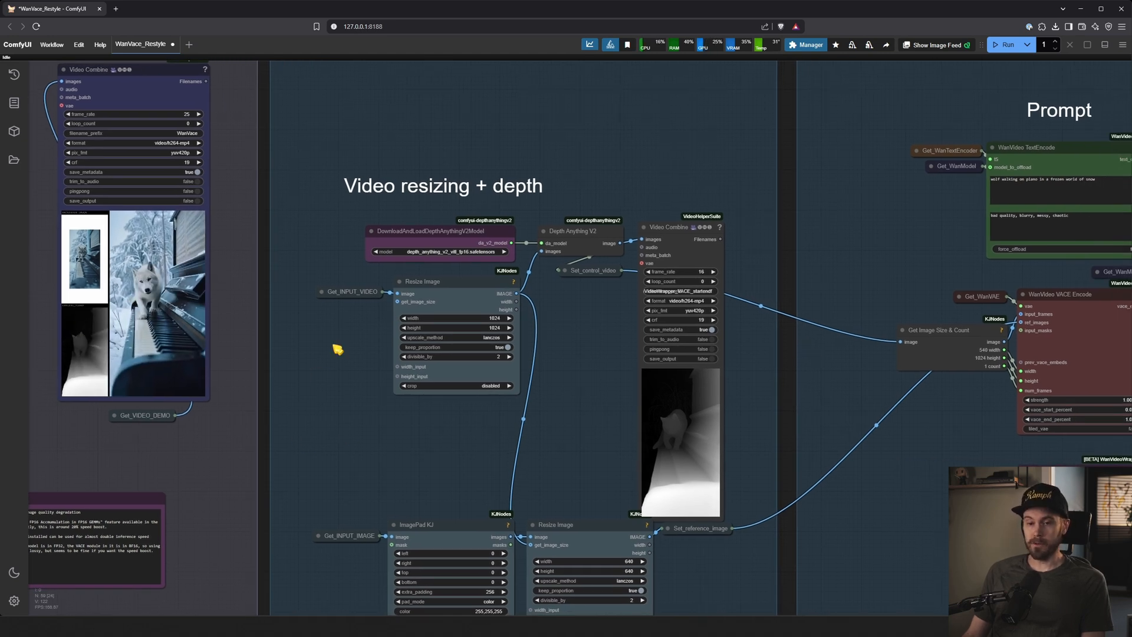
mouse_move(571, 358)
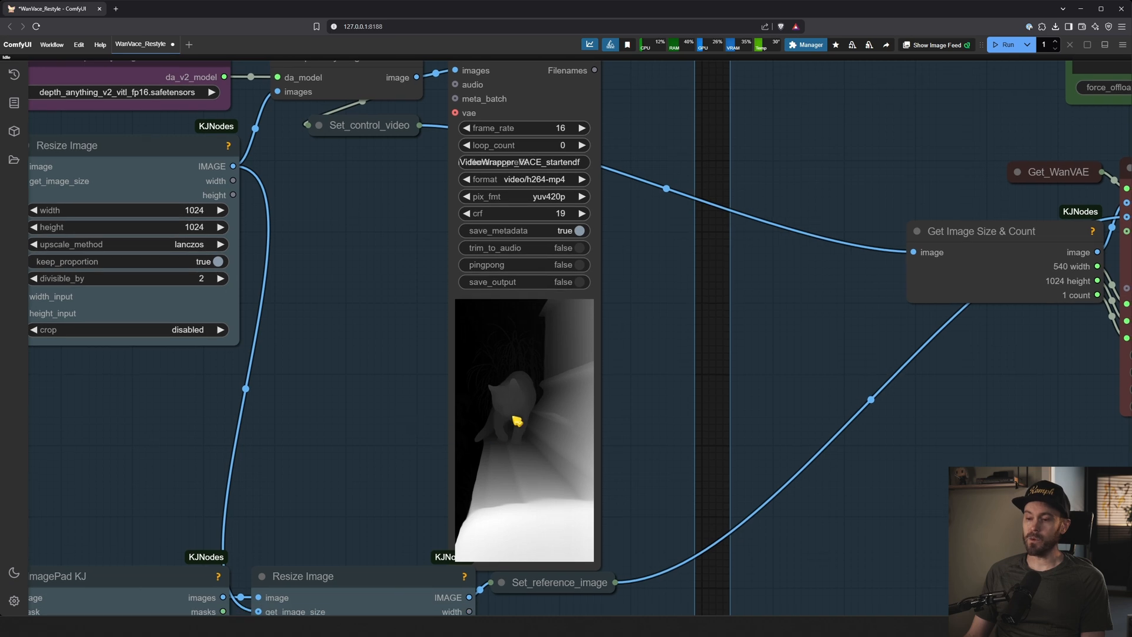
drag(520, 303, 455, 303)
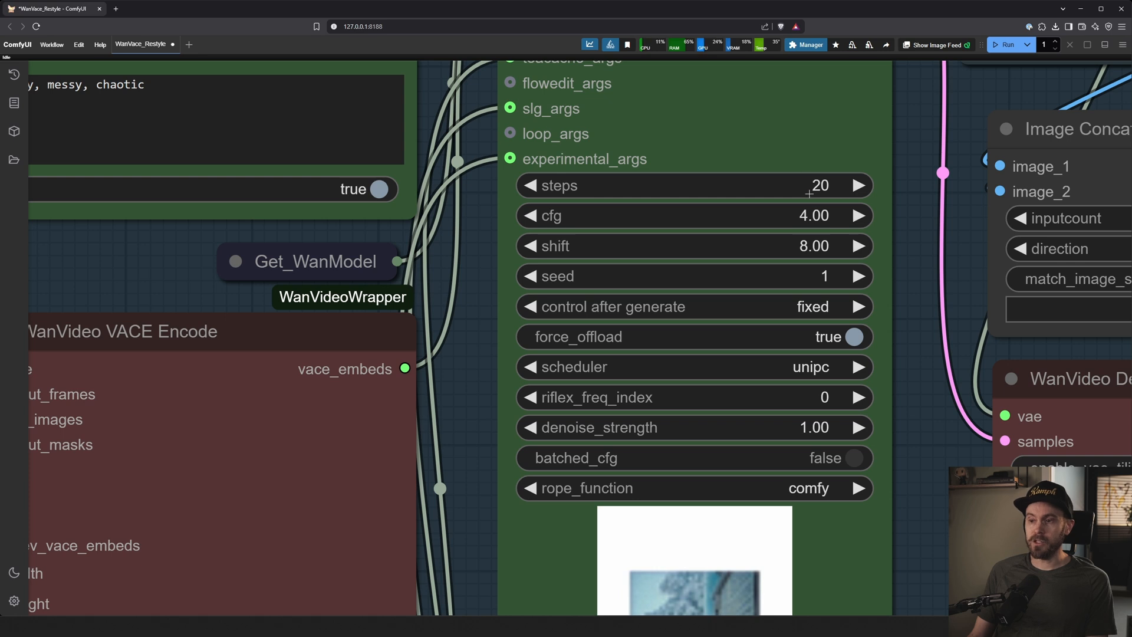
mouse_move(490, 503)
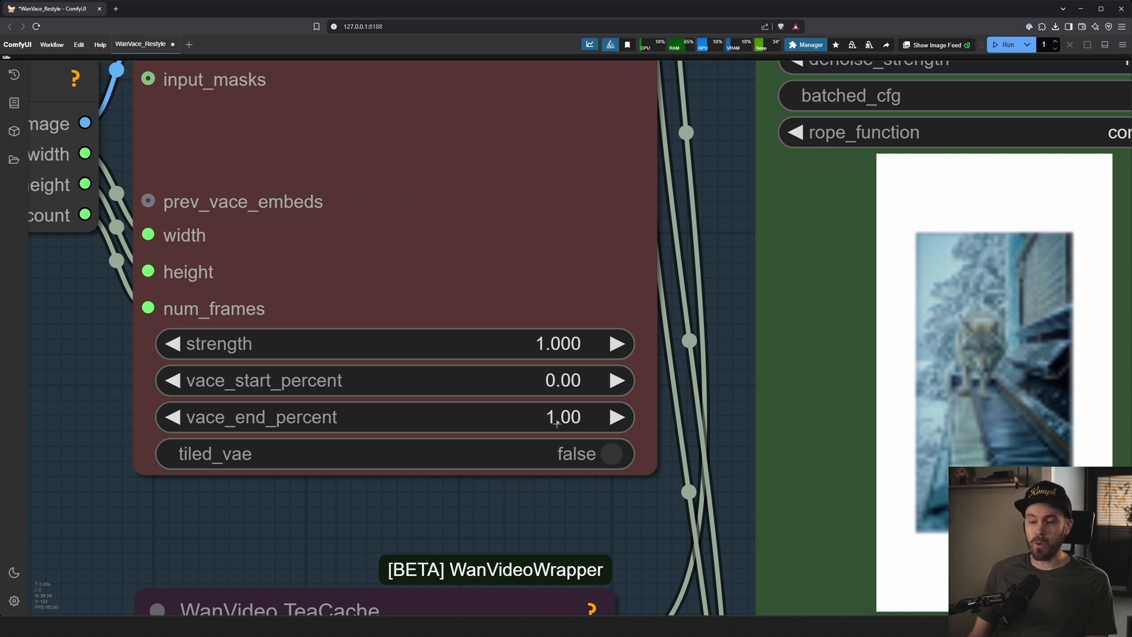
mouse_move(544, 422)
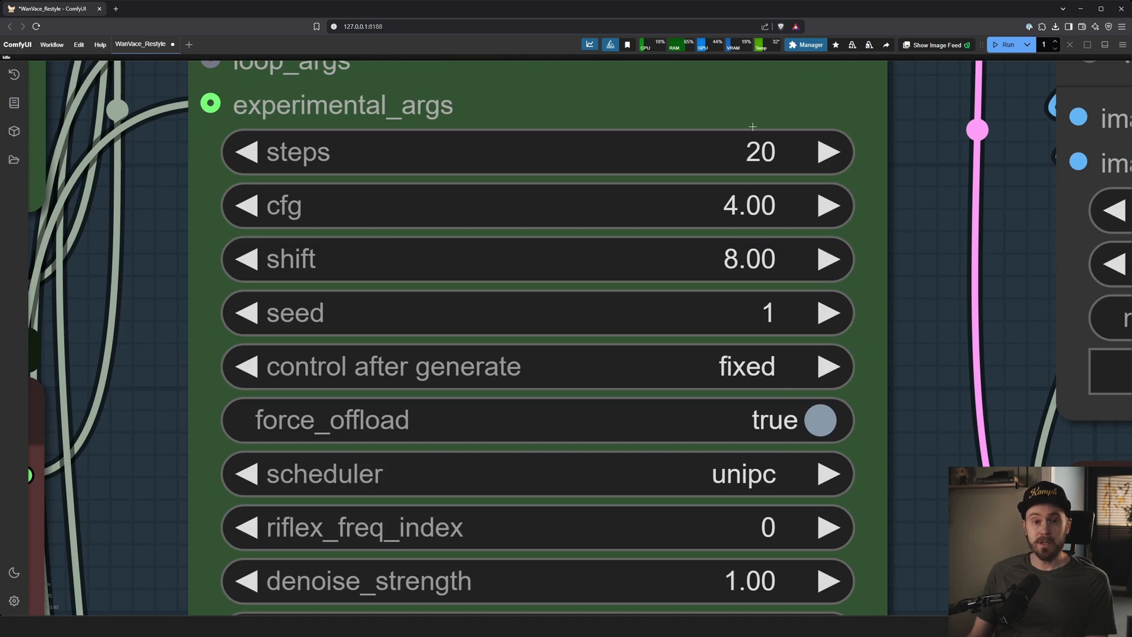
mouse_move(797, 162)
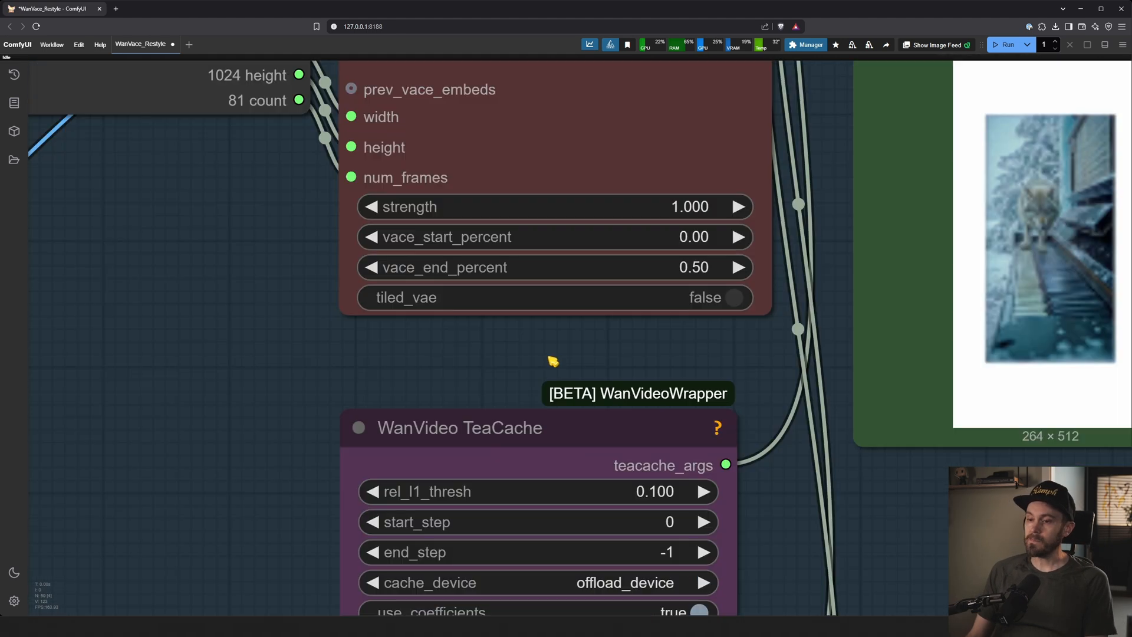
Step: Set vace_end_percent on WanVideo VACE Encode to 0.50
click(738, 267)
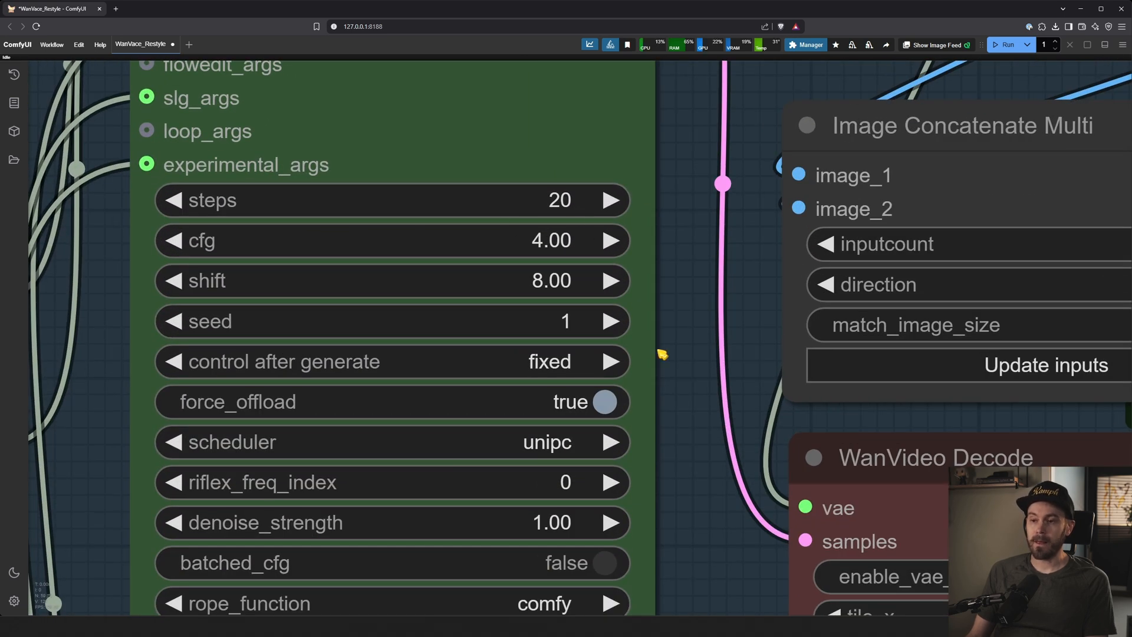
mouse_move(689, 502)
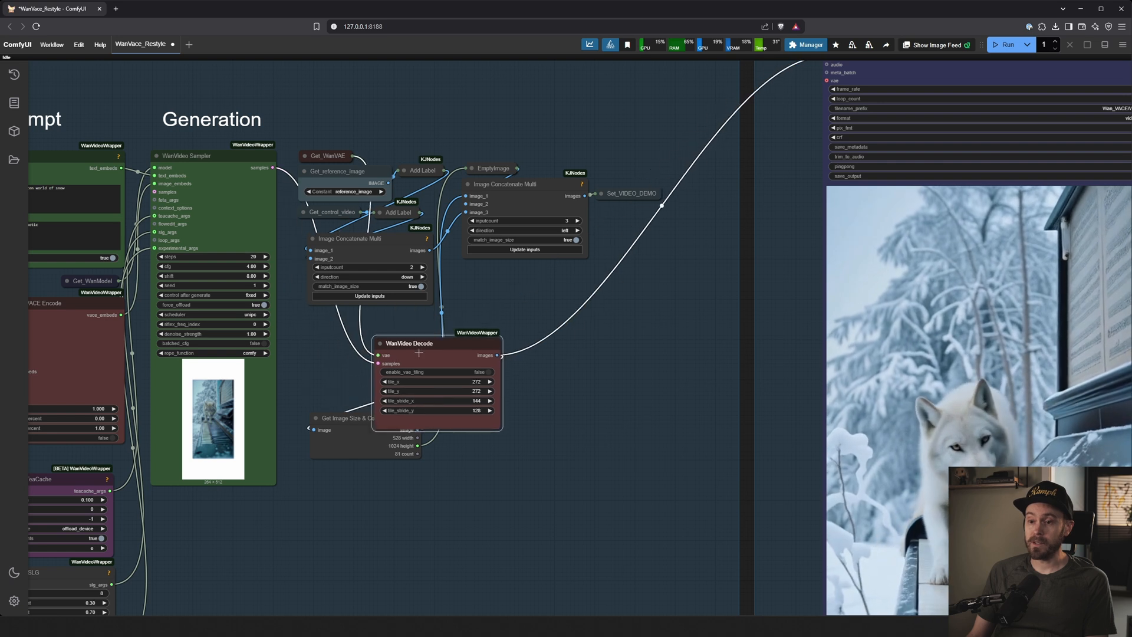
drag(407, 343, 377, 524)
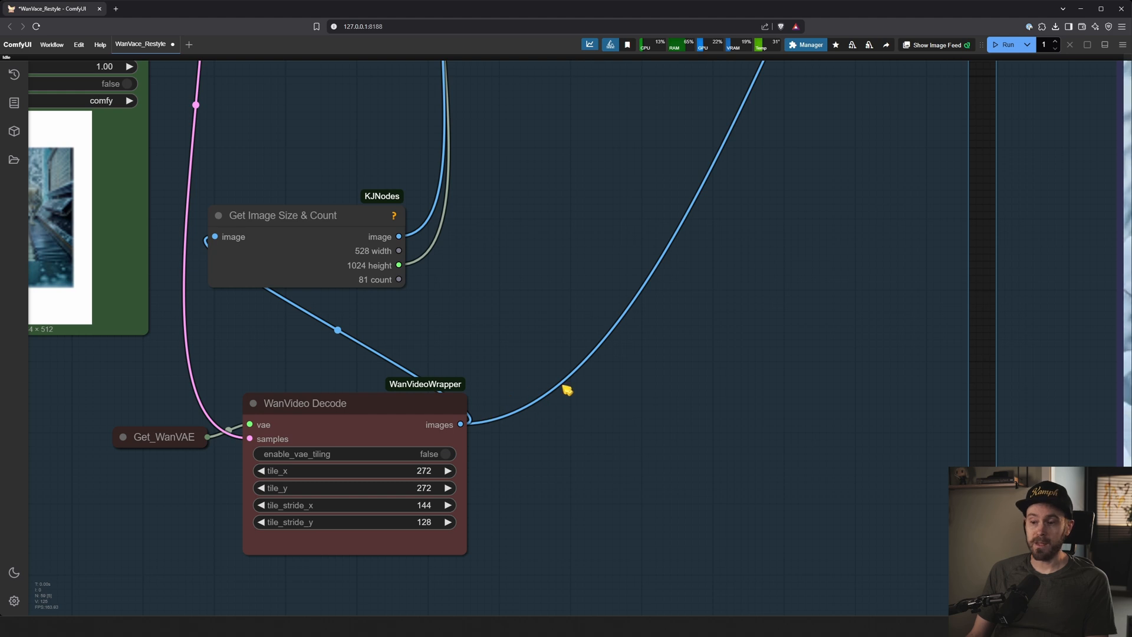
mouse_move(639, 371)
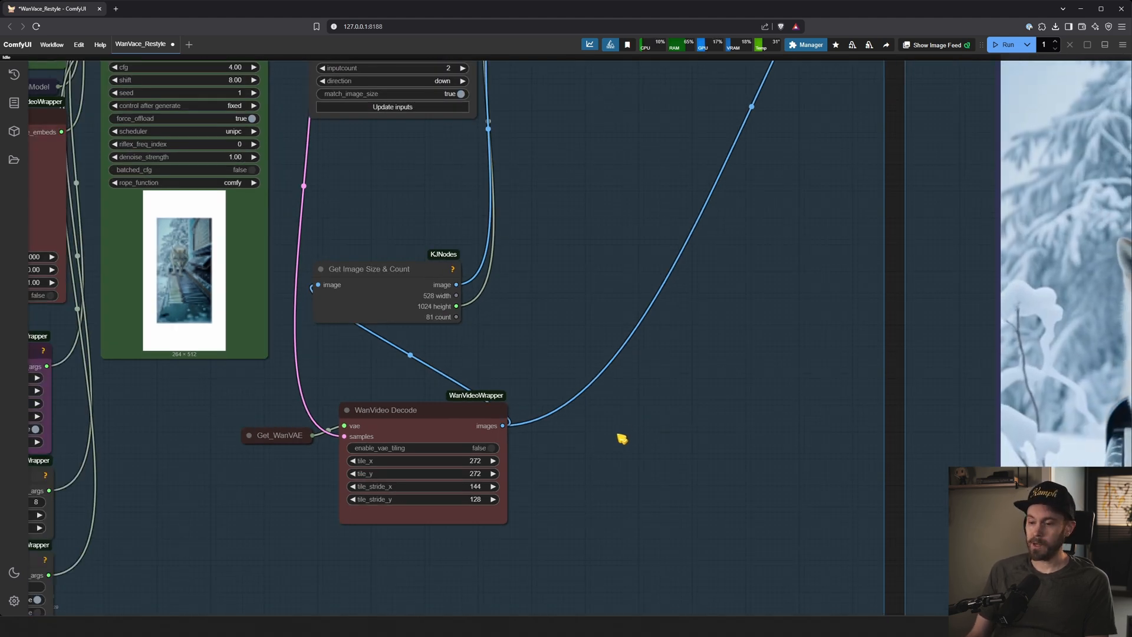
mouse_move(613, 433)
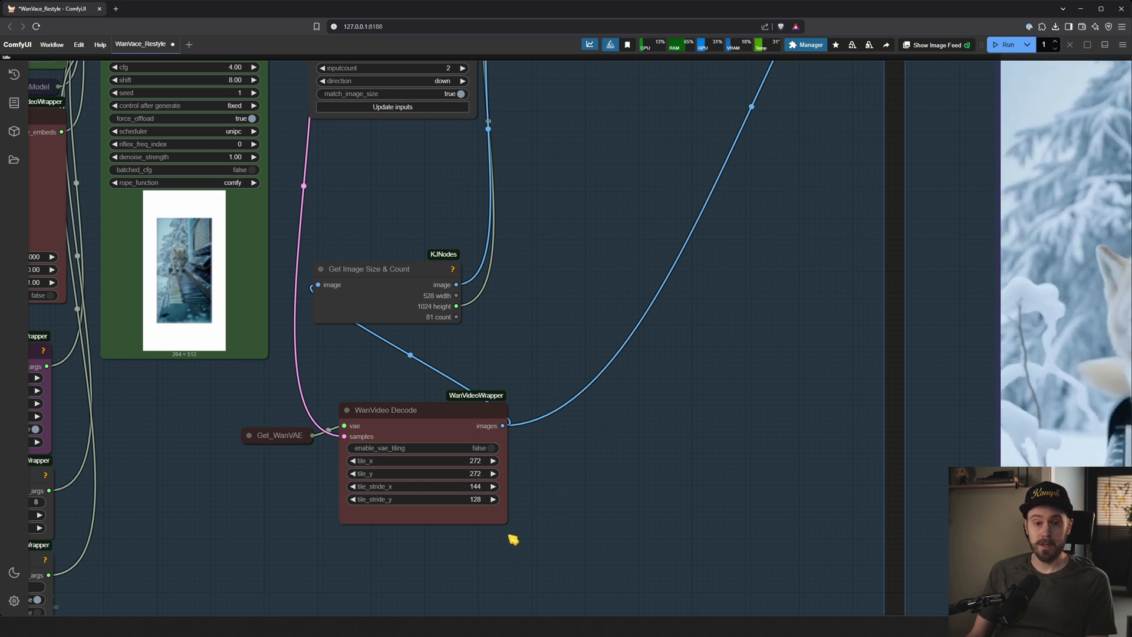
mouse_move(549, 375)
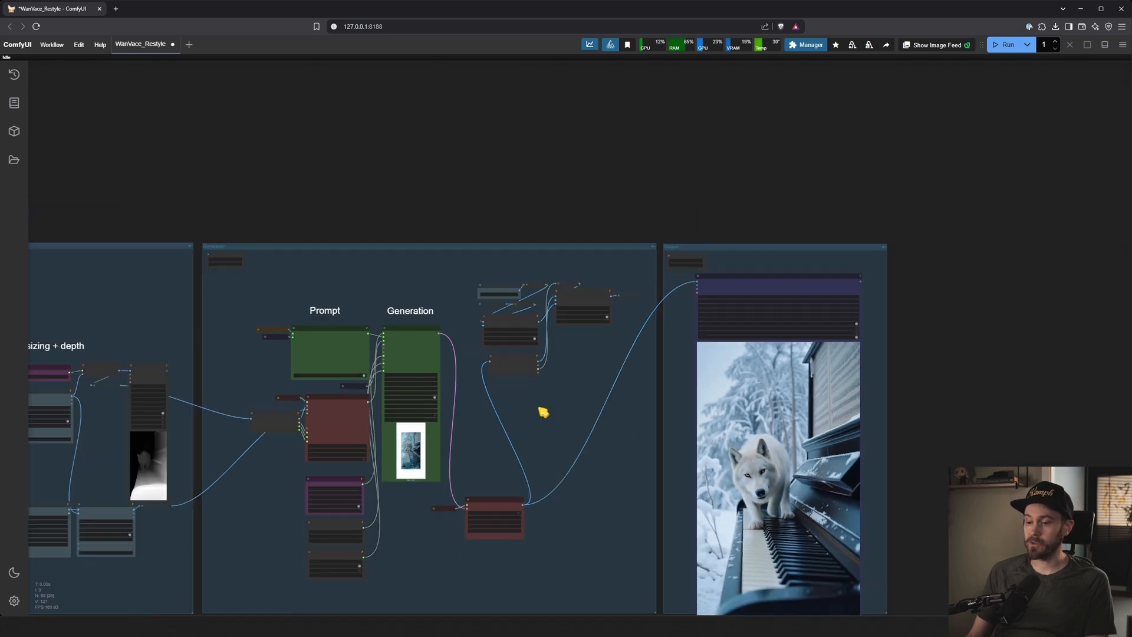
scroll(down, 3)
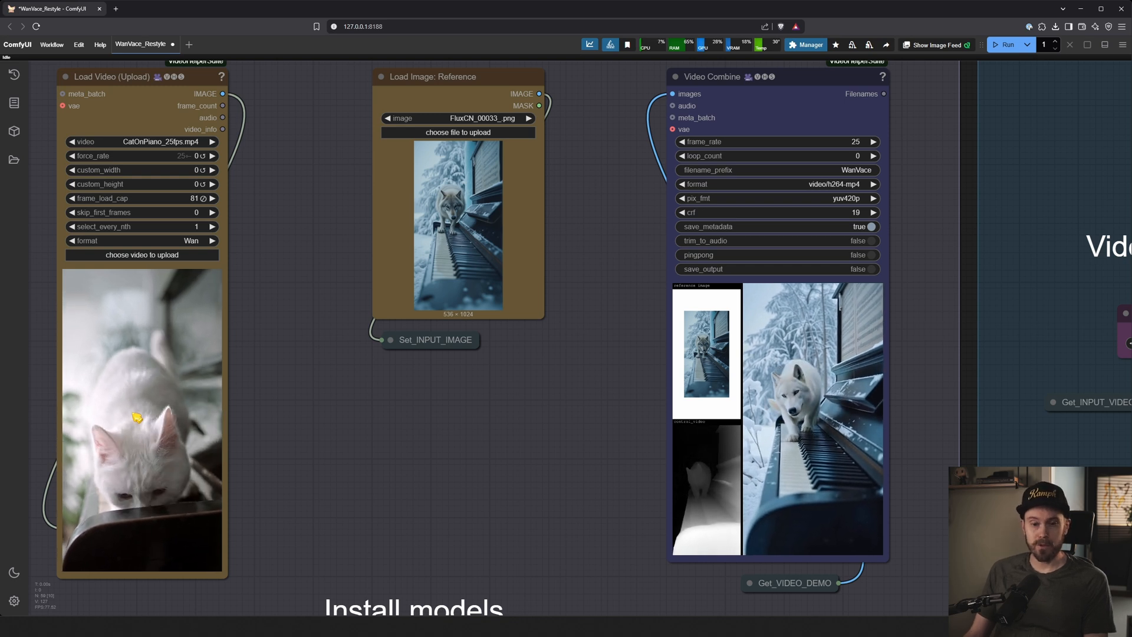
scroll(down, 3)
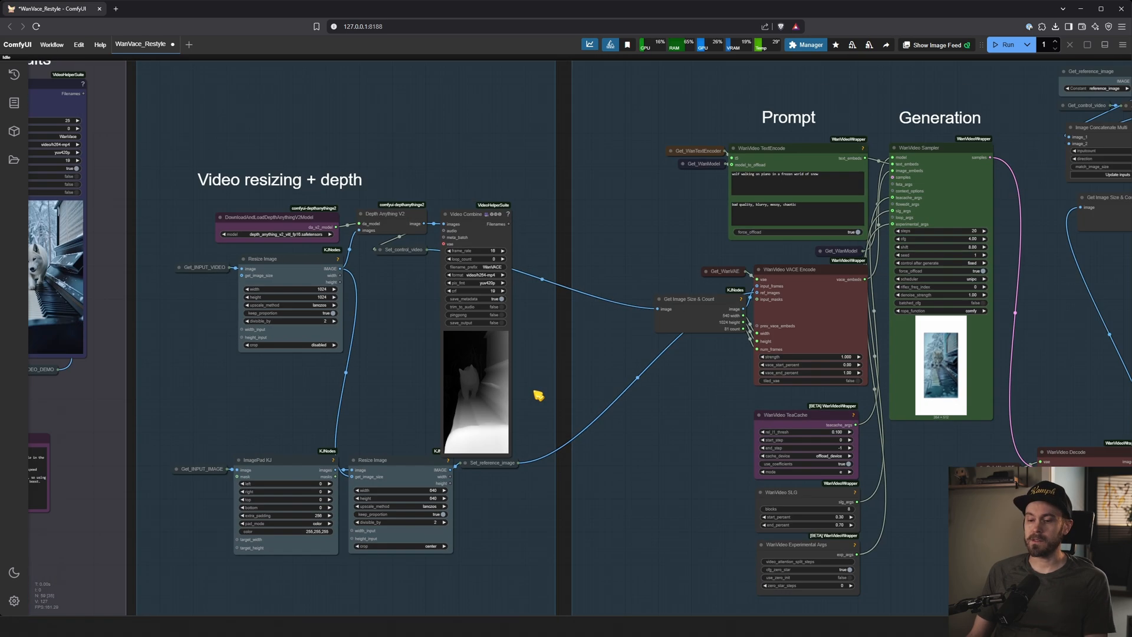
scroll(down, 3)
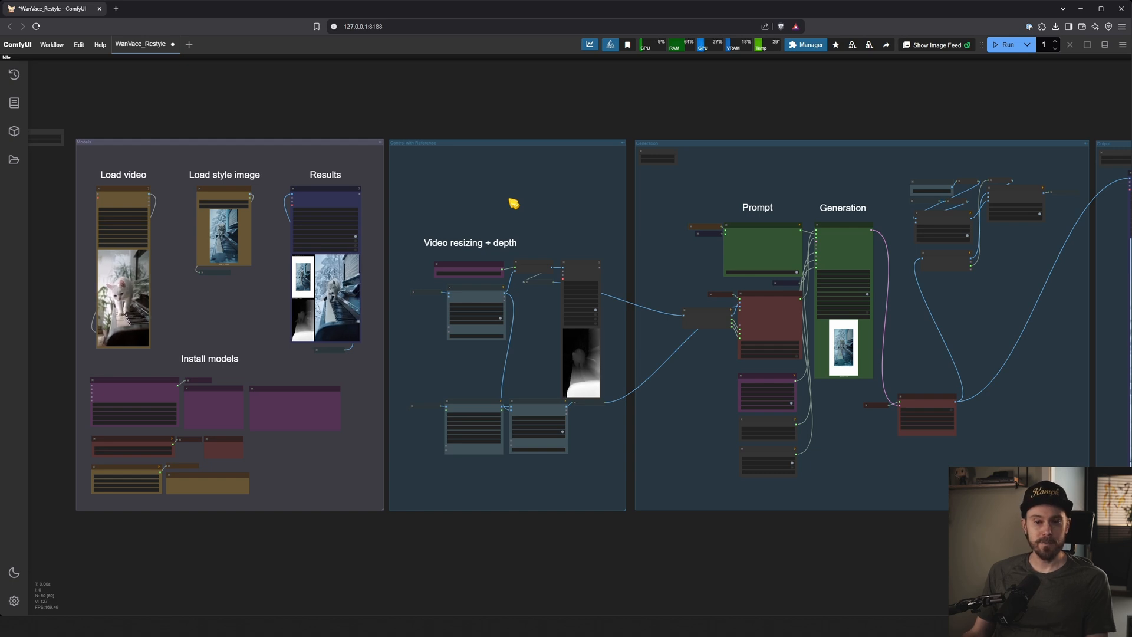